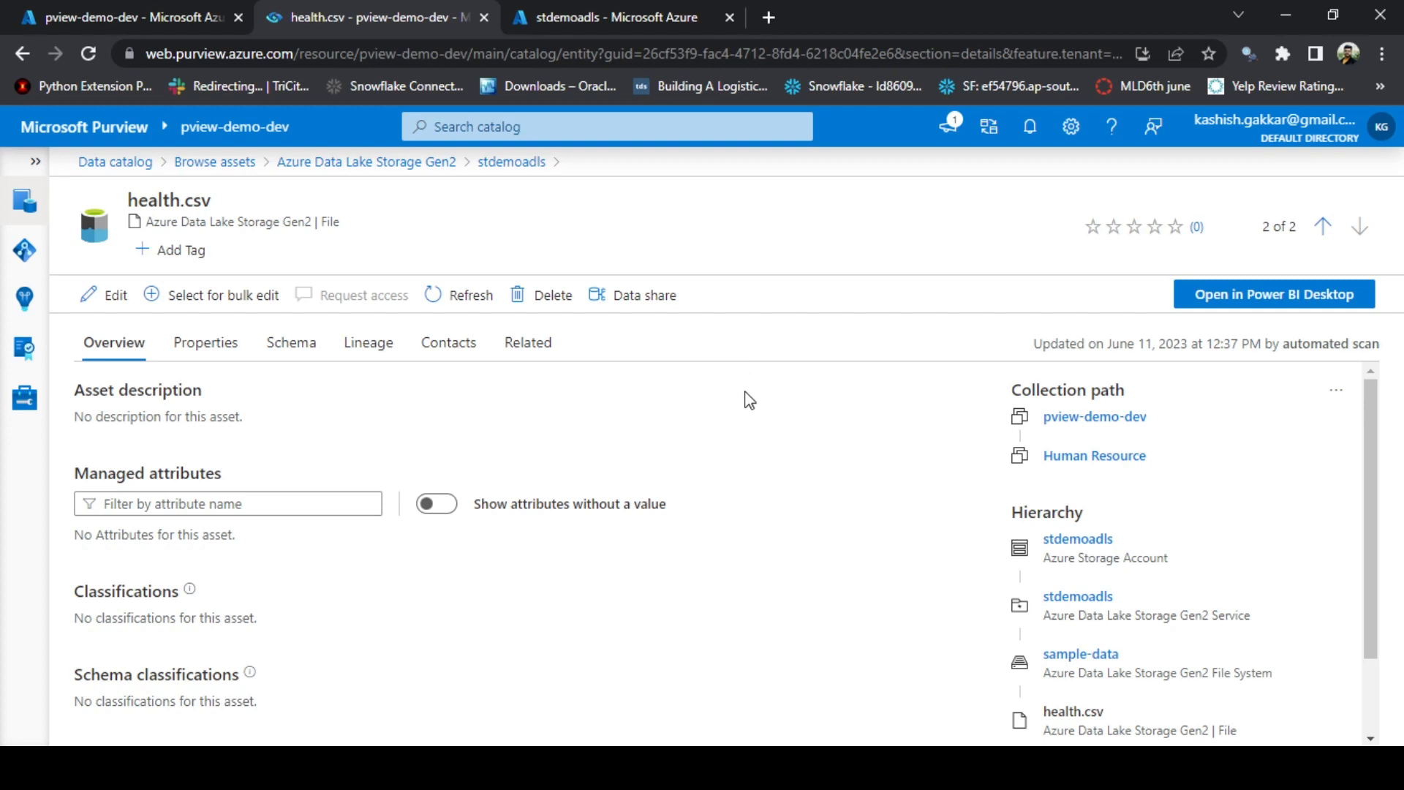
{"action": "mouse_move", "coordinate": [731, 399]}
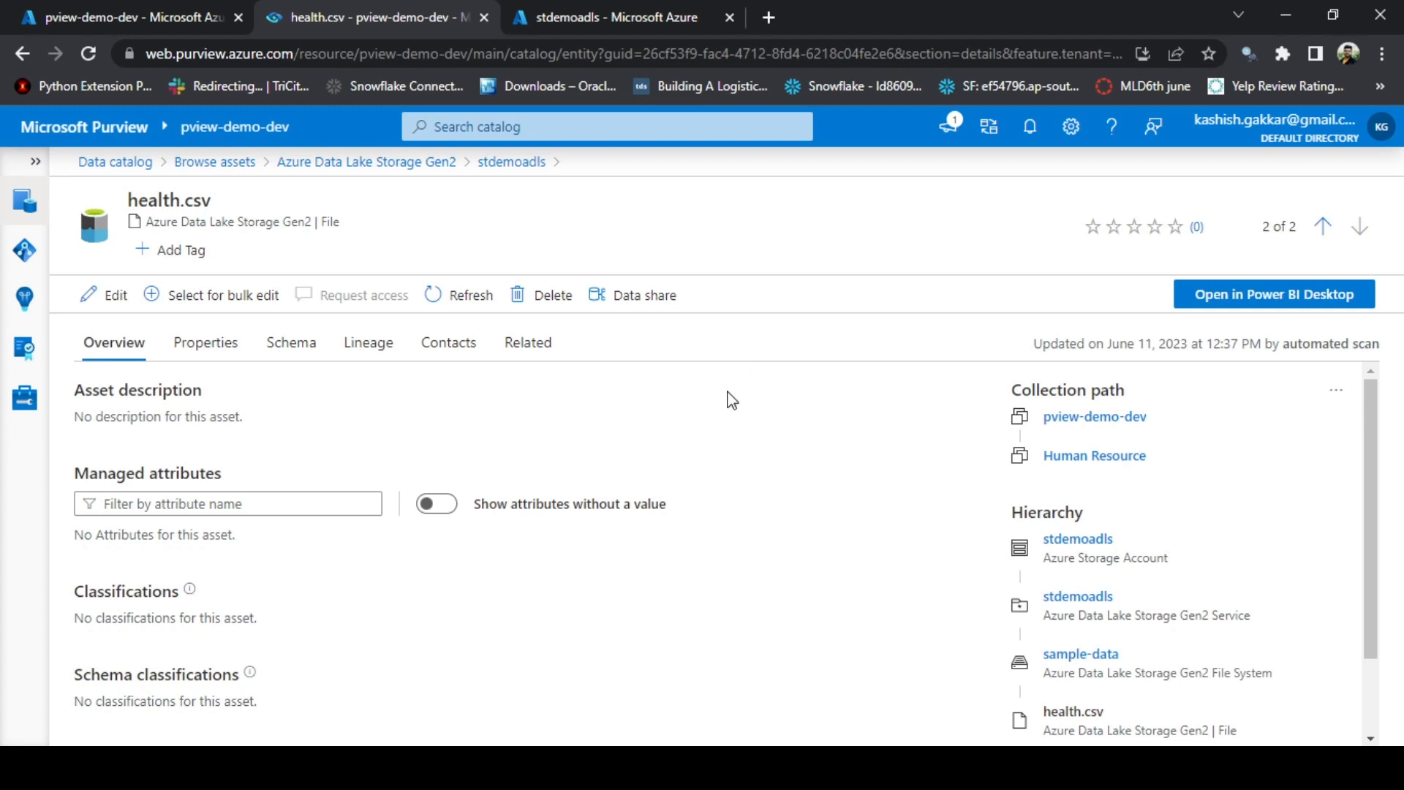
{"action": "mouse_move", "coordinate": [129, 204]}
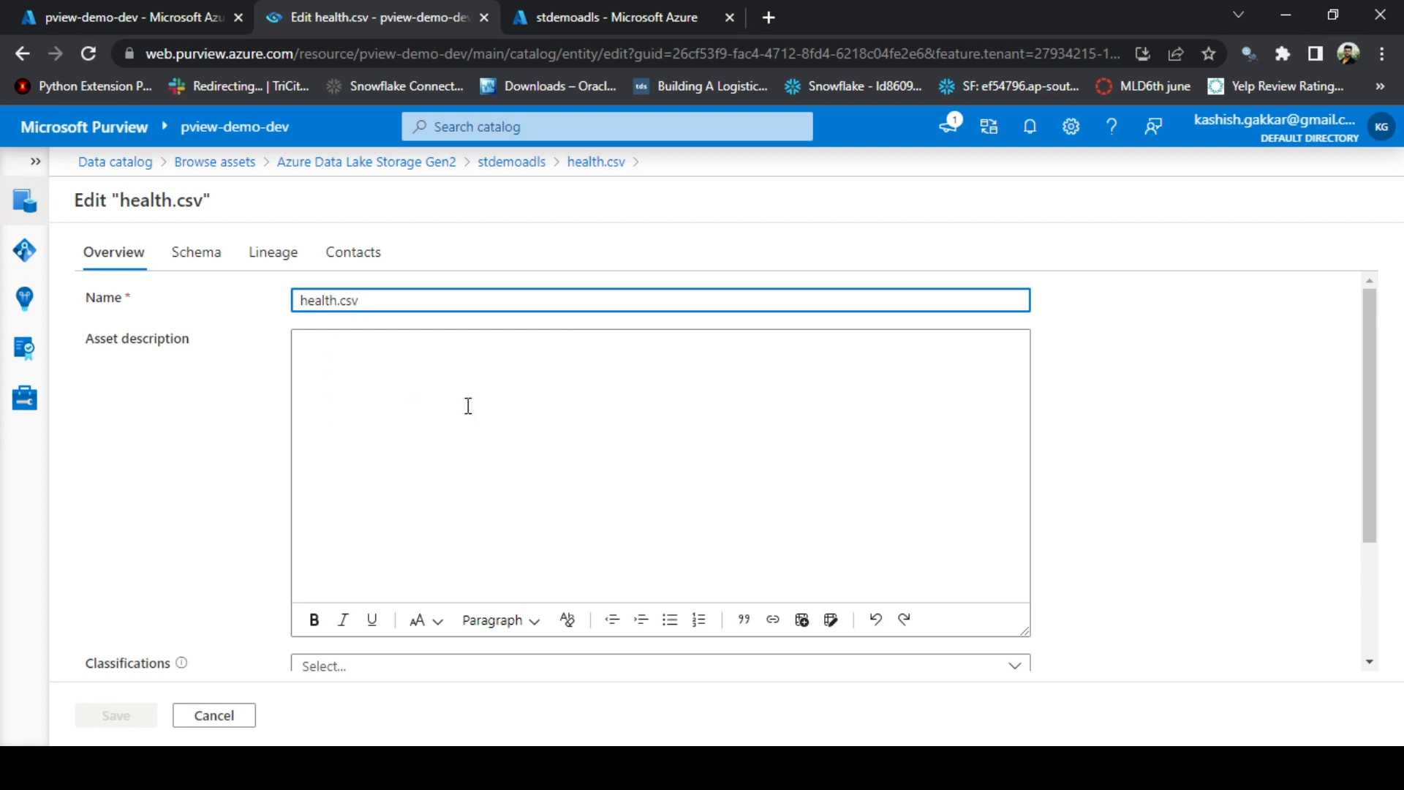
- Enter the asset description "This is a sample file containing health records" for health.csv
{"action": "type", "text": "This is a samp"}
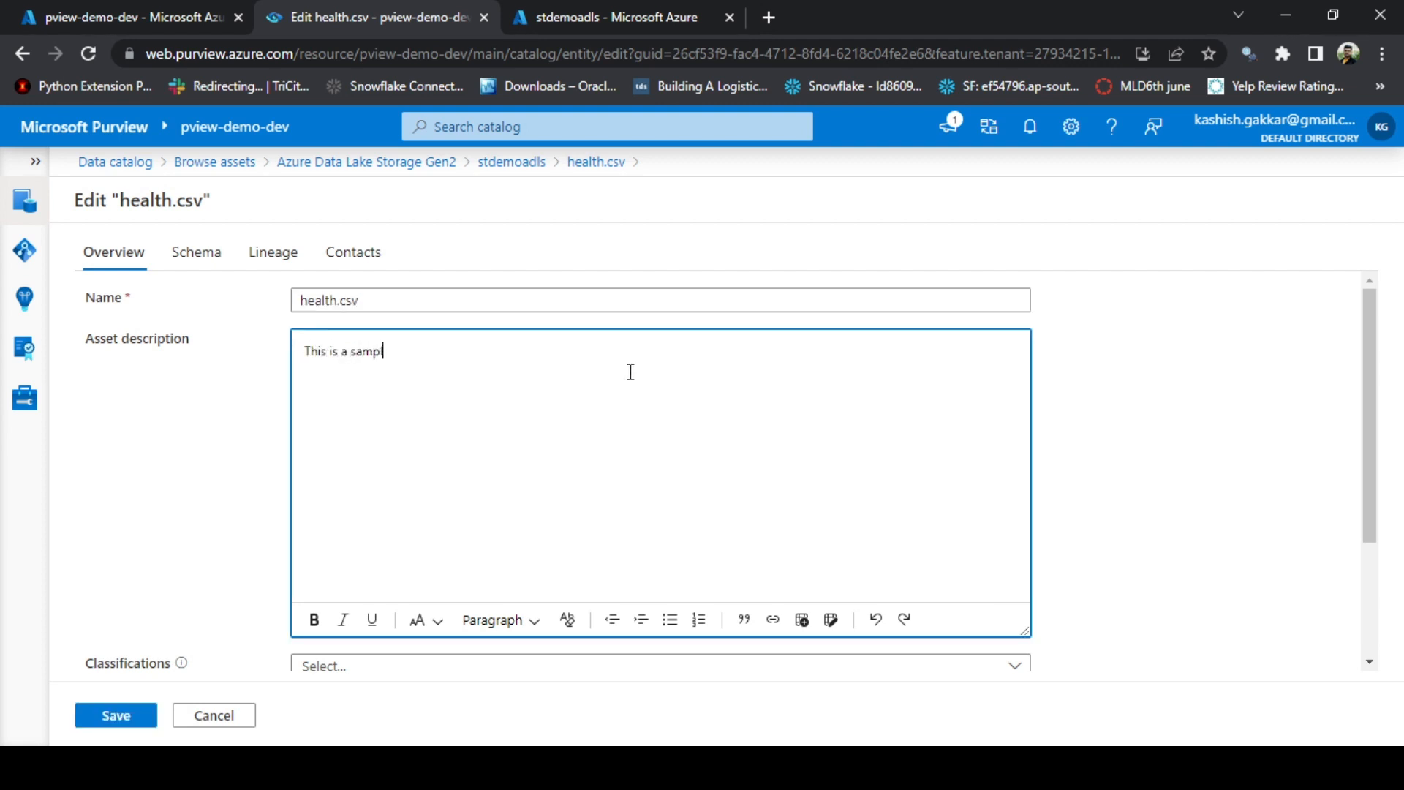
{"action": "type", "text": "le file contain"}
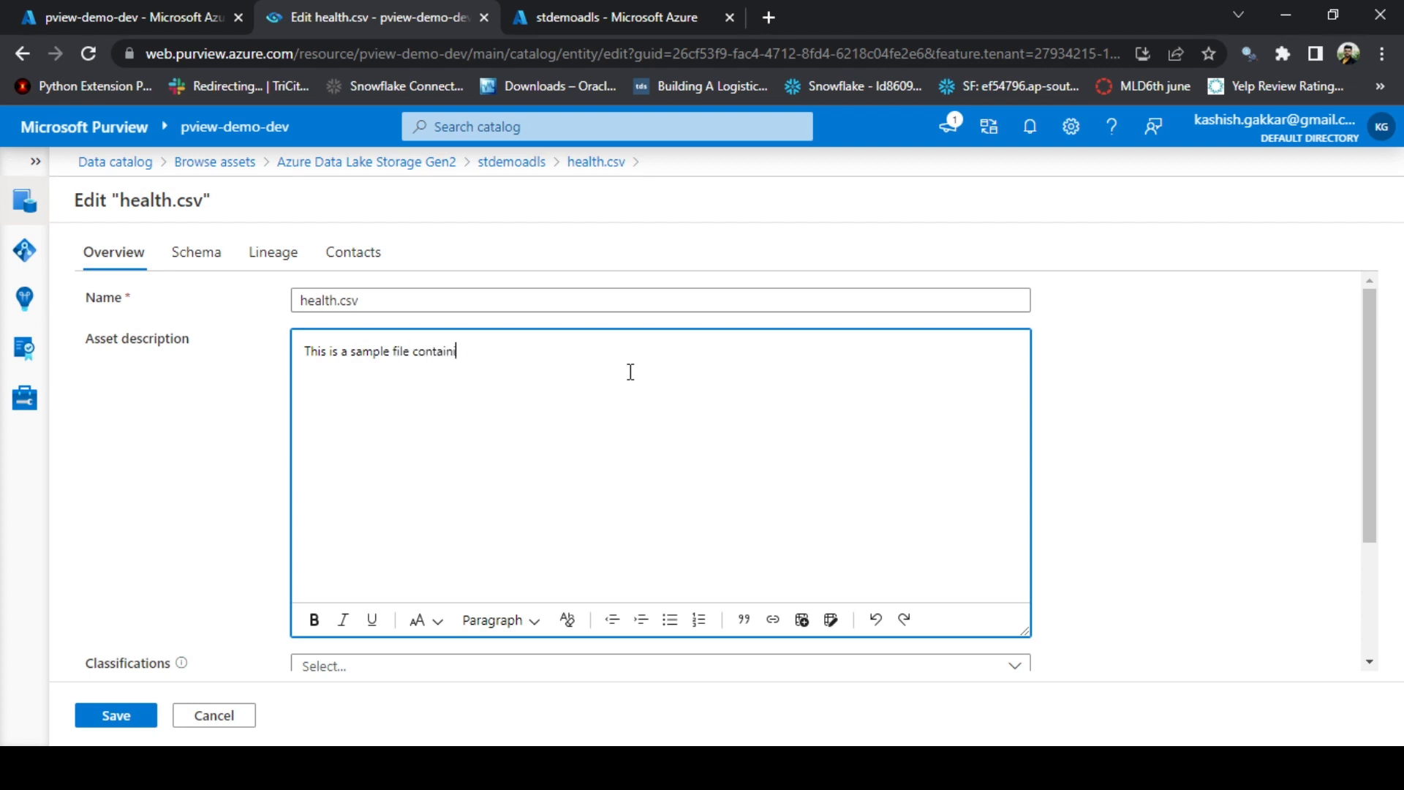
{"action": "type", "text": "ing health"}
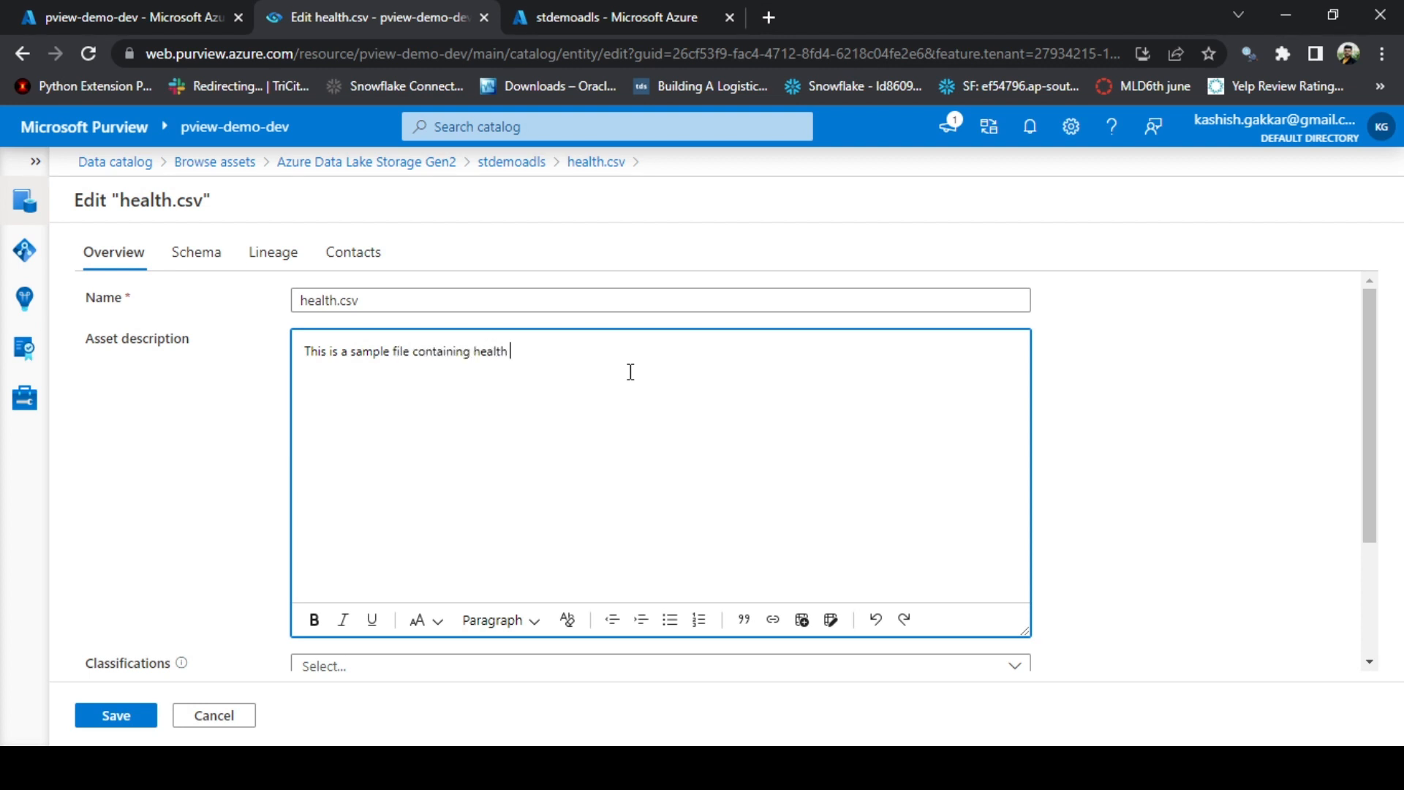
{"action": "type", "text": "records"}
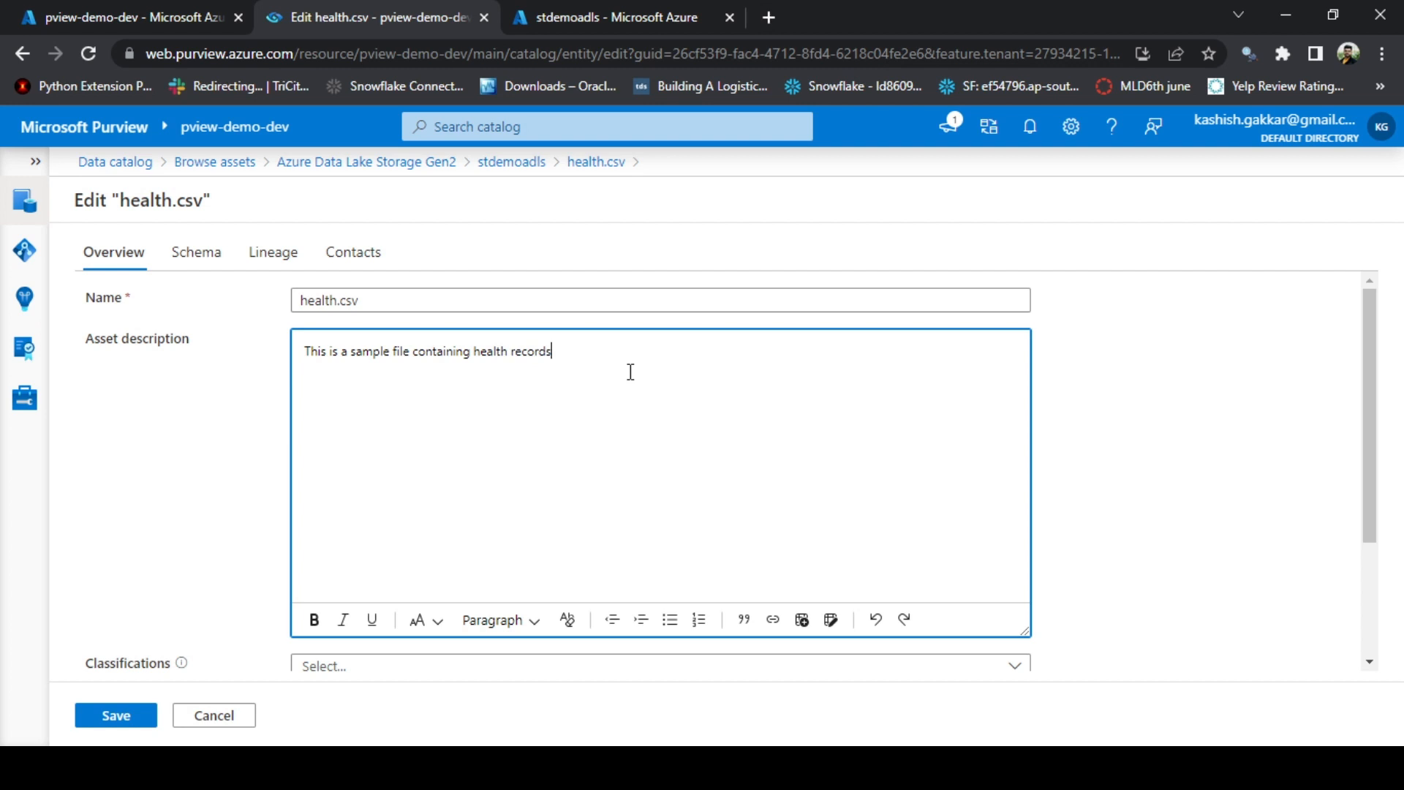
{"action": "scroll", "scroll_direction": "down", "scroll_amount": 3}
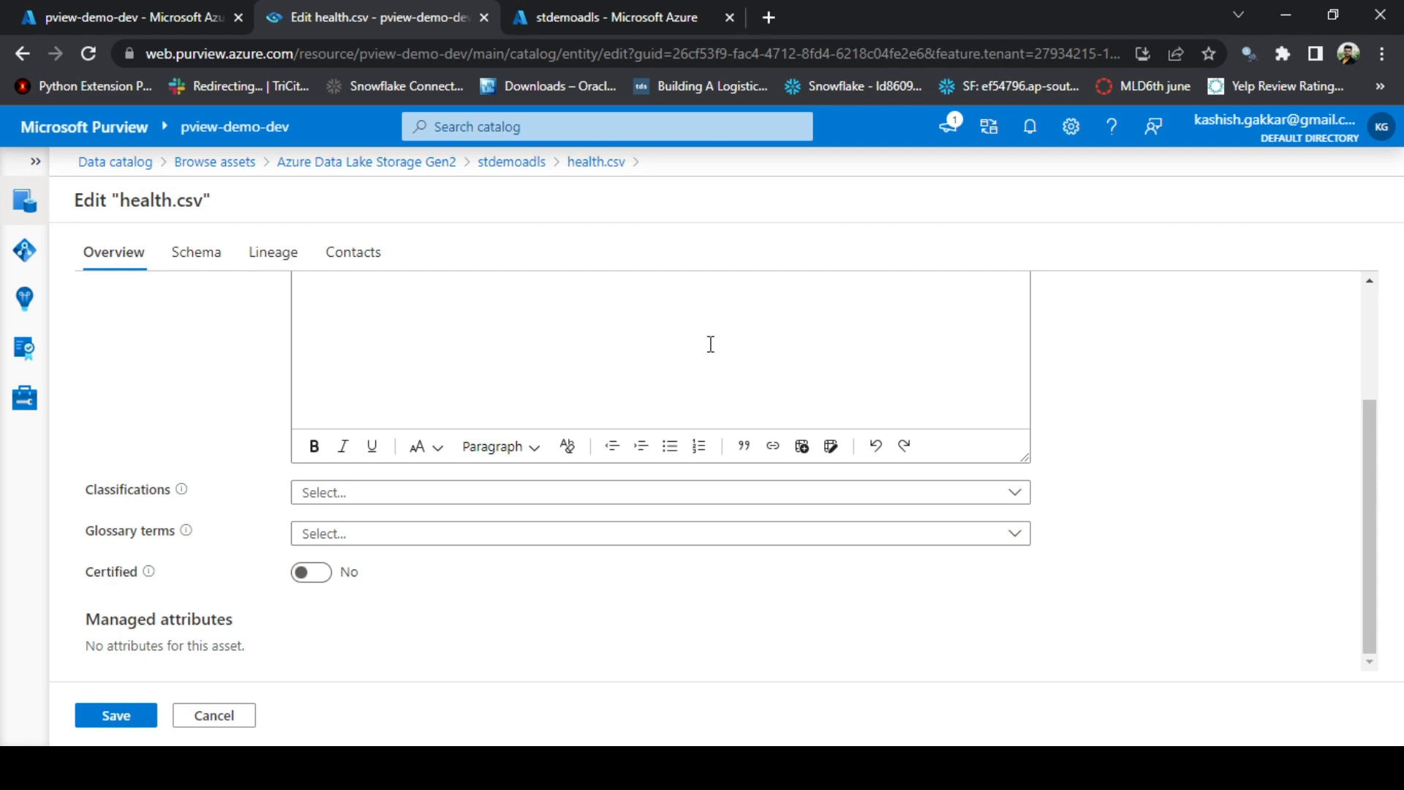
{"action": "mouse_move", "coordinate": [551, 383]}
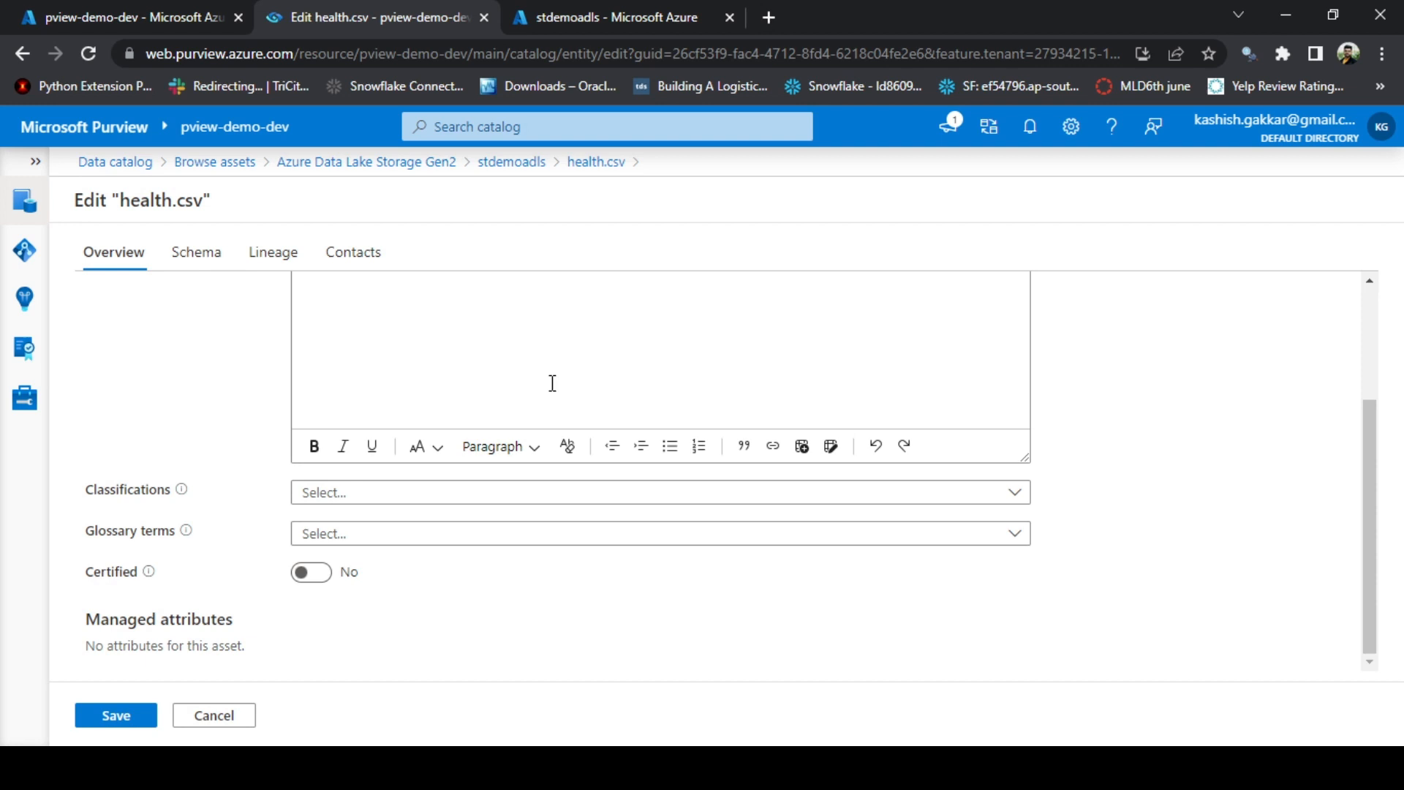
- Review the unset Classifications, Glossary terms and Certified fields lower in the edit form
{"action": "scroll", "scroll_direction": "down", "scroll_amount": 3}
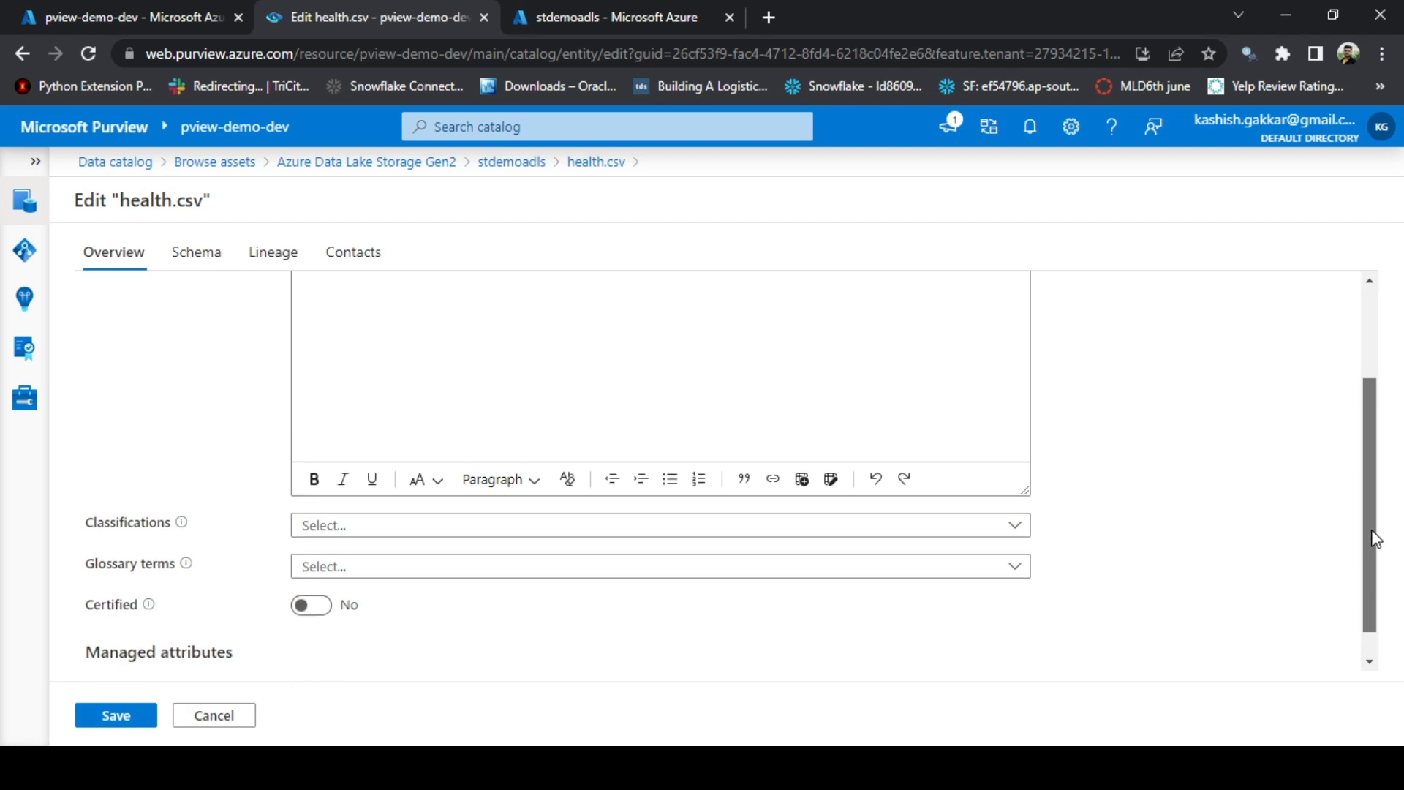
{"action": "scroll", "scroll_direction": "up", "scroll_amount": 3}
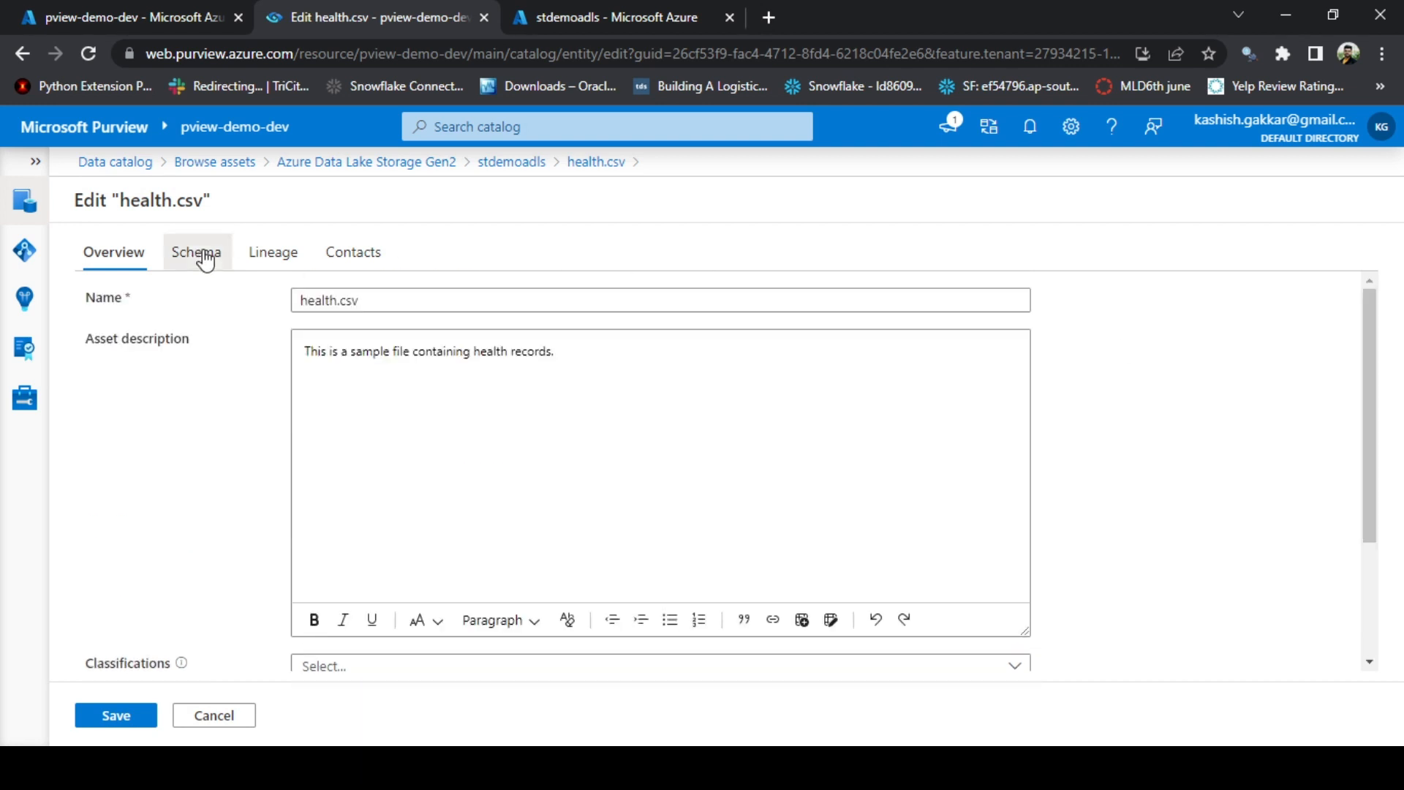
- In the schema edits, classify the Payments__ column as Australia Bank Account Number
{"action": "left_click", "coordinate": [196, 251]}
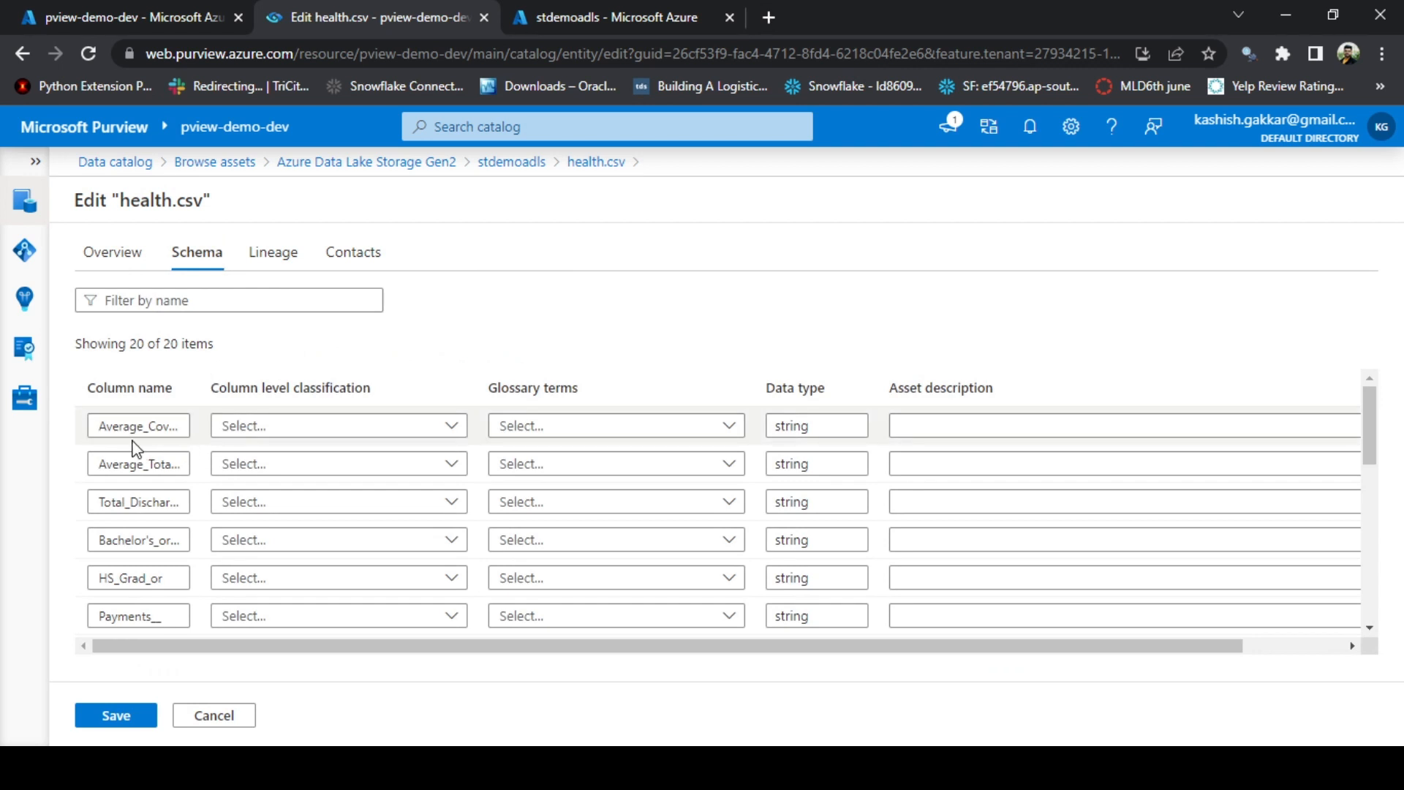
{"action": "left_click", "coordinate": [338, 425]}
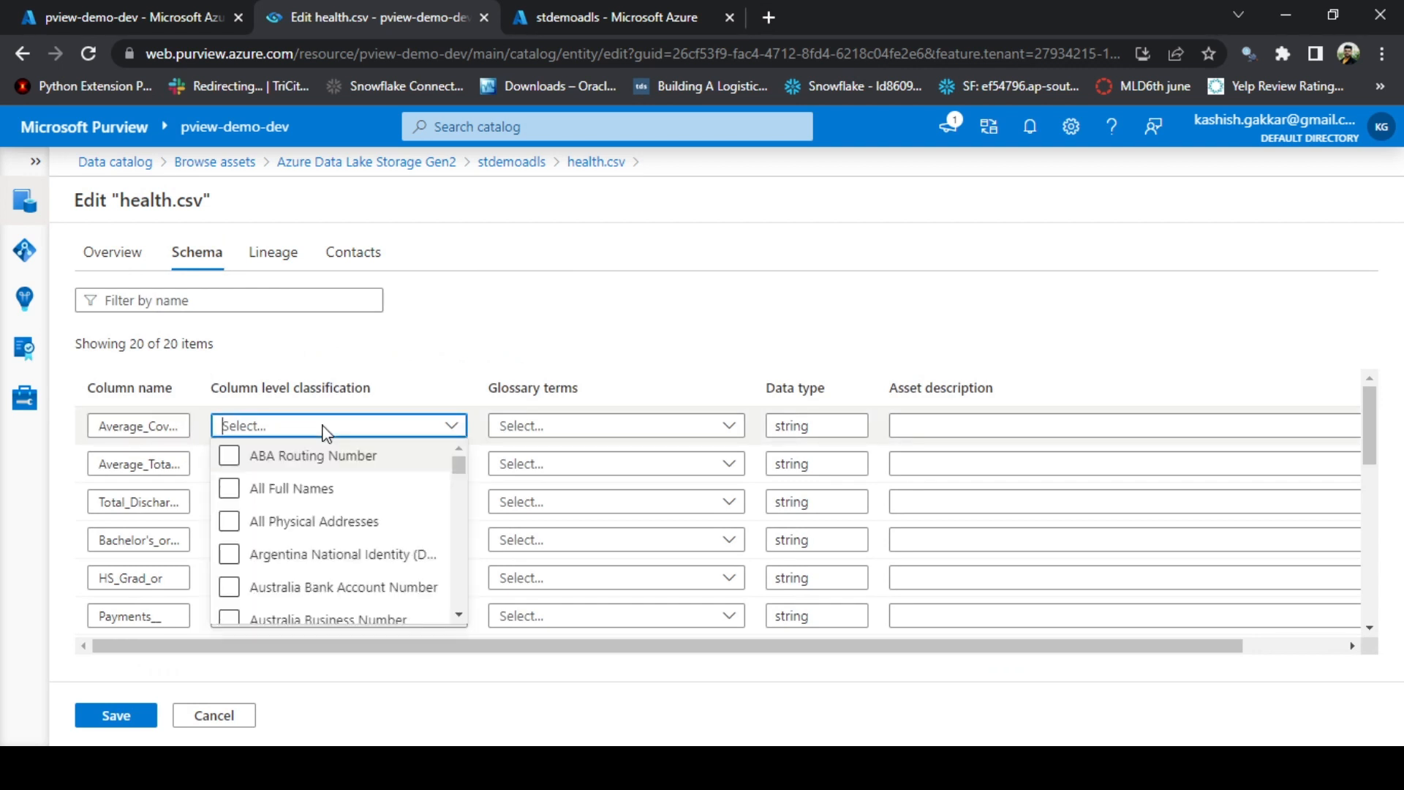
{"action": "scroll", "scroll_direction": "down", "scroll_amount": 3}
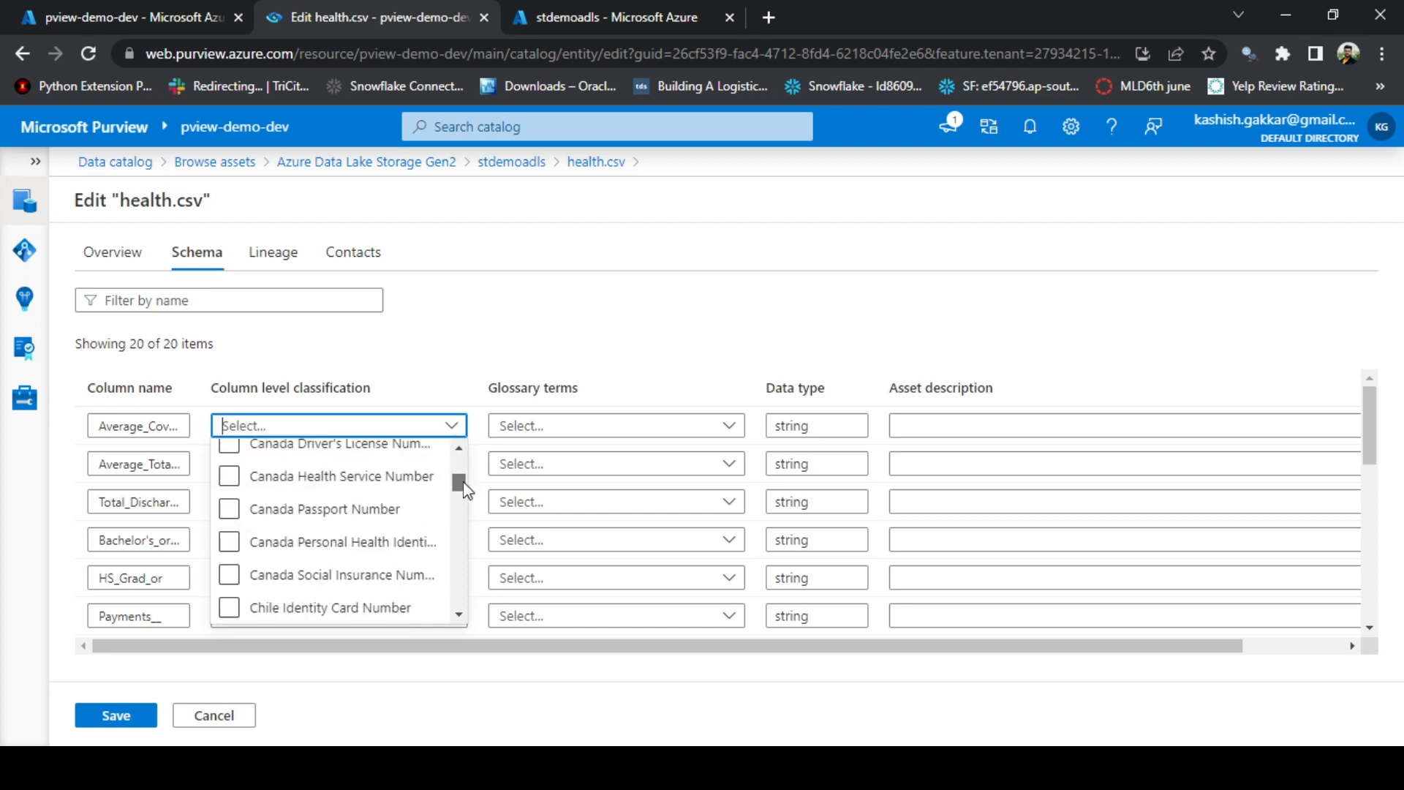
{"action": "scroll", "scroll_direction": "down", "scroll_amount": 3}
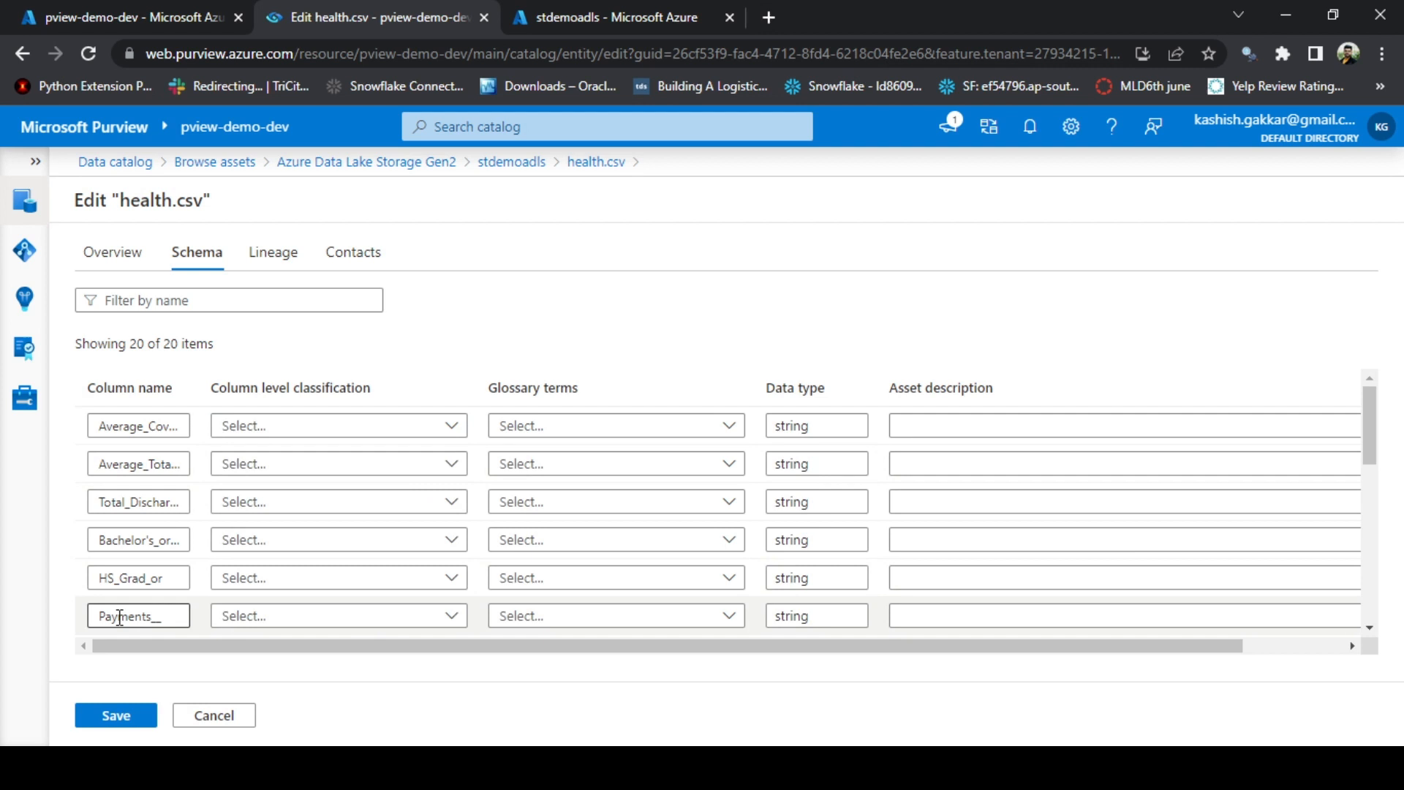
{"action": "left_click", "coordinate": [338, 616]}
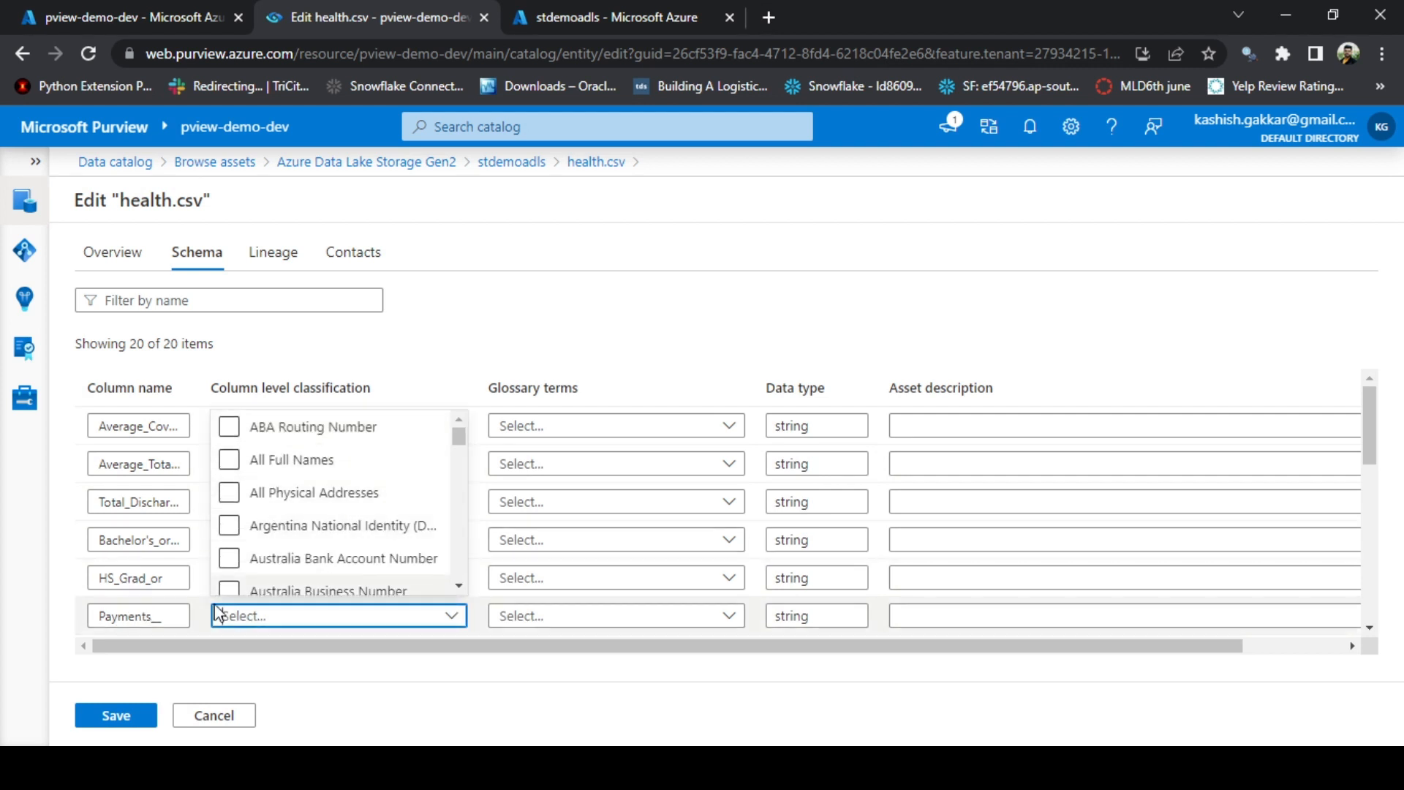
{"action": "type", "text": "payme"}
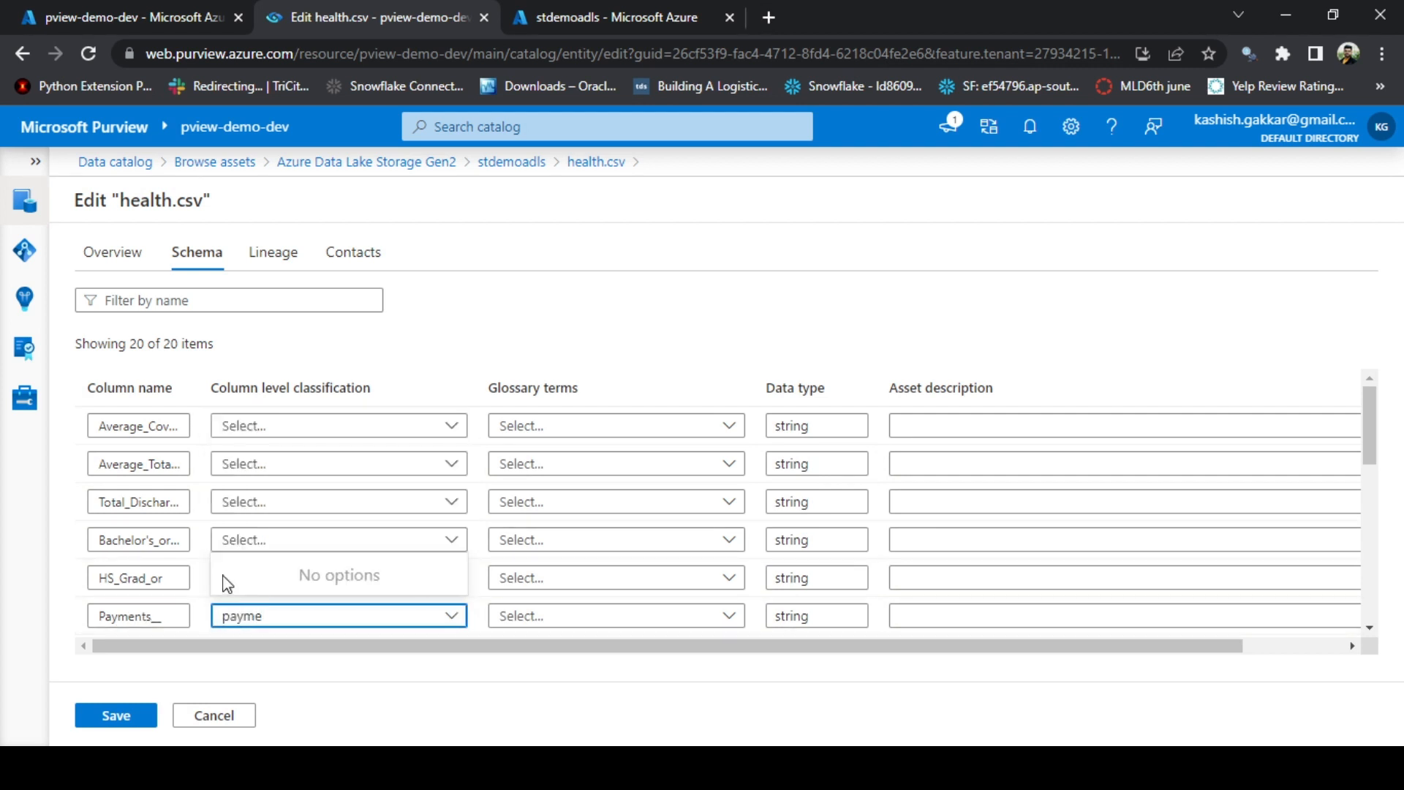
{"action": "left_click", "coordinate": [337, 615]}
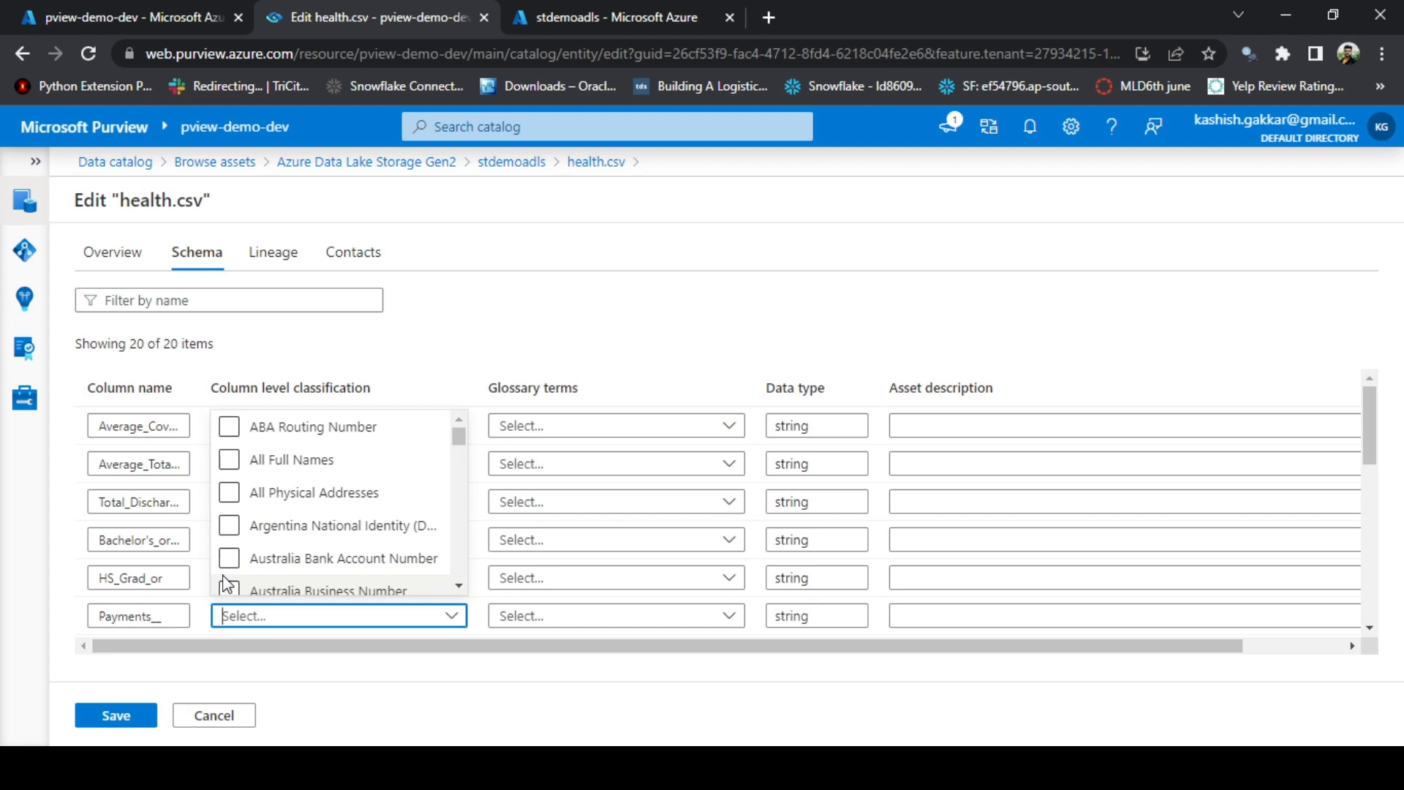
{"action": "left_click", "coordinate": [230, 557]}
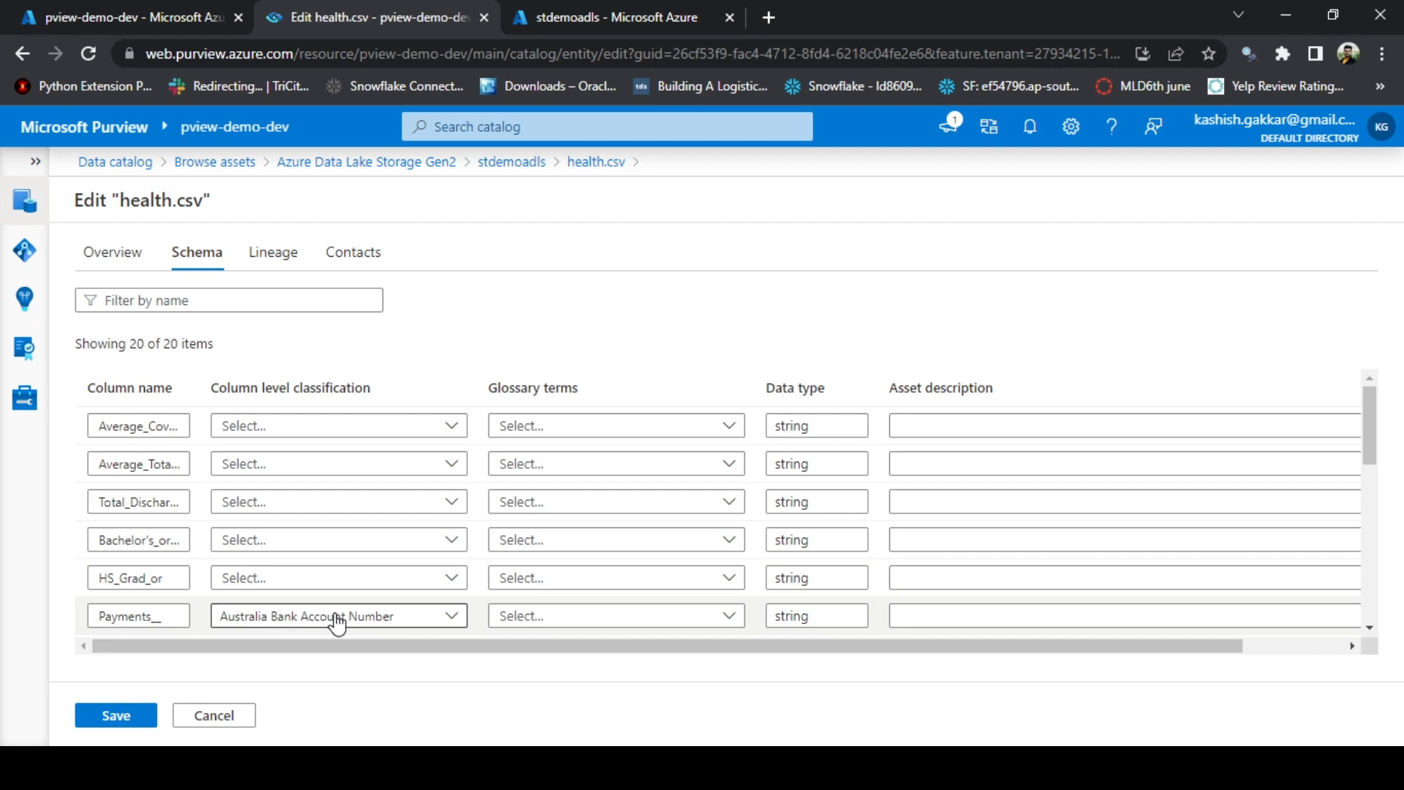
{"action": "mouse_move", "coordinate": [972, 453]}
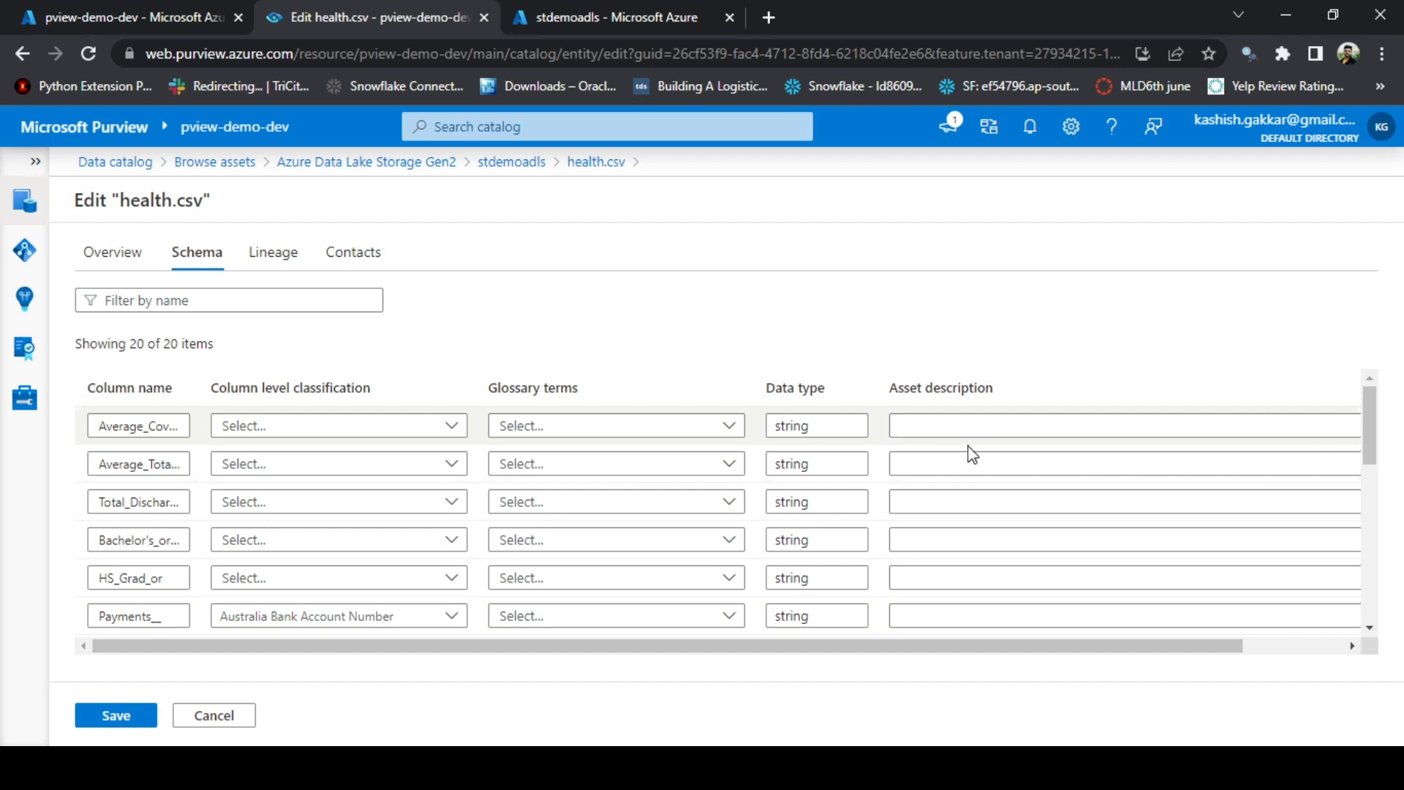
- Describe the Payments__ column as "Payment related data", then move on to the asset's contacts settings
{"action": "left_click", "coordinate": [1118, 616]}
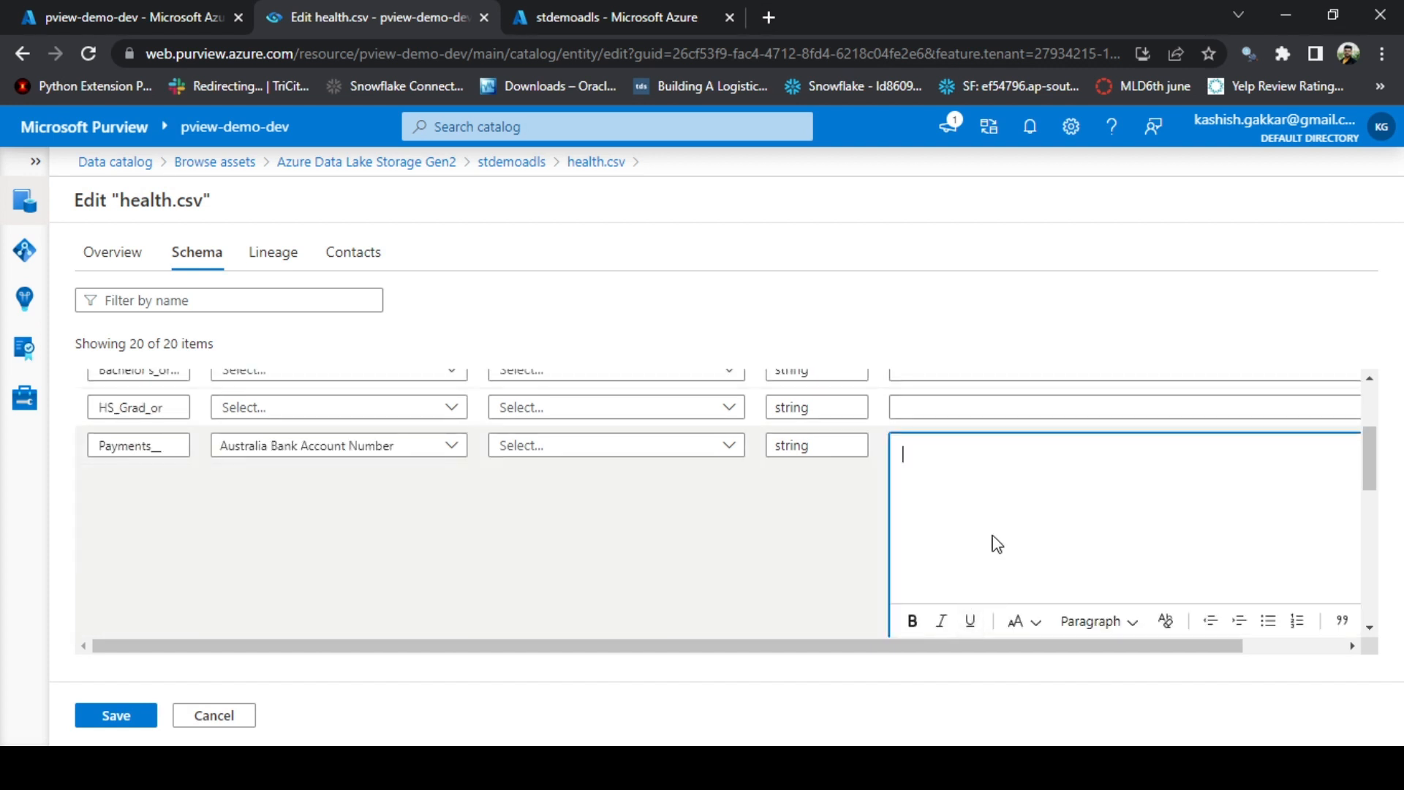
{"action": "type", "text": "Payment relate"}
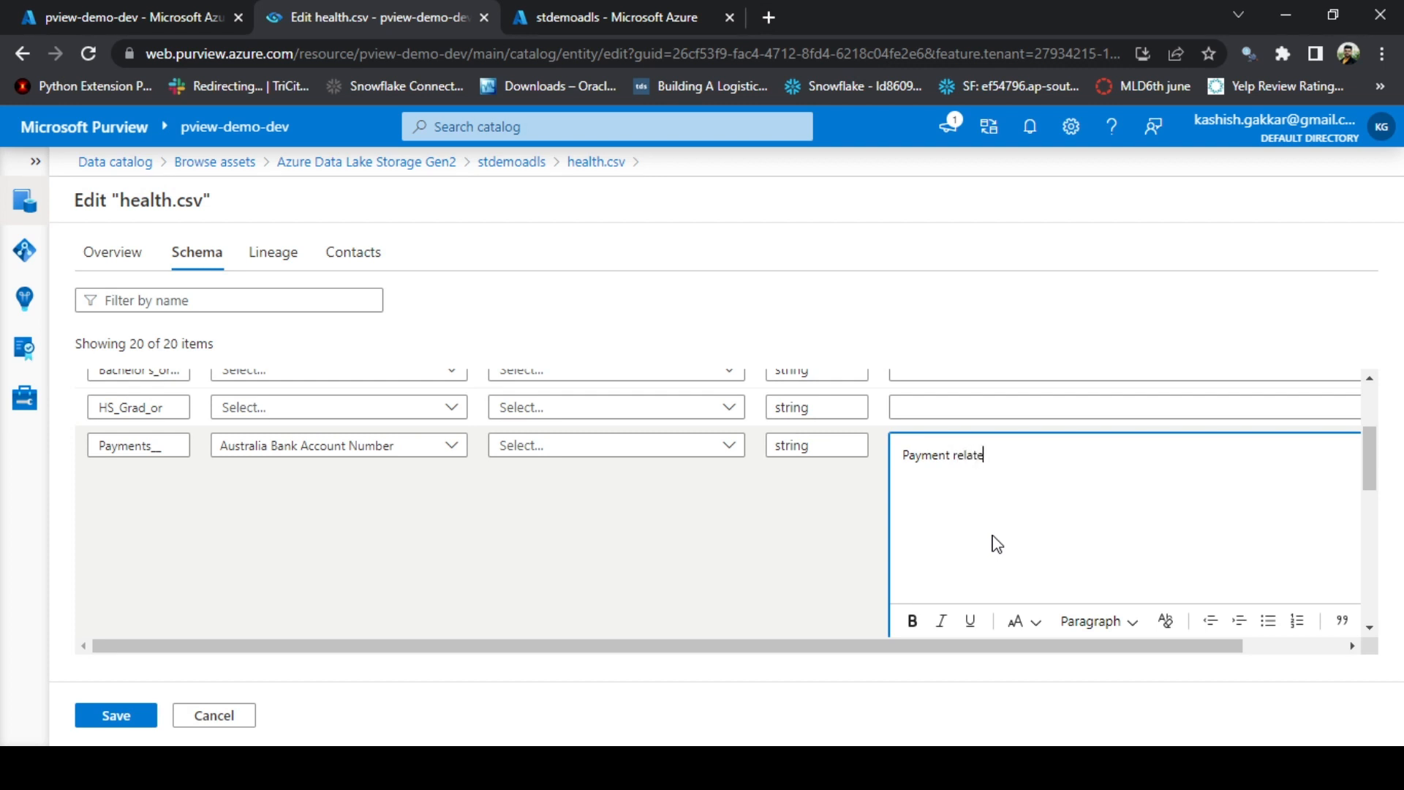
{"action": "type", "text": "d data"}
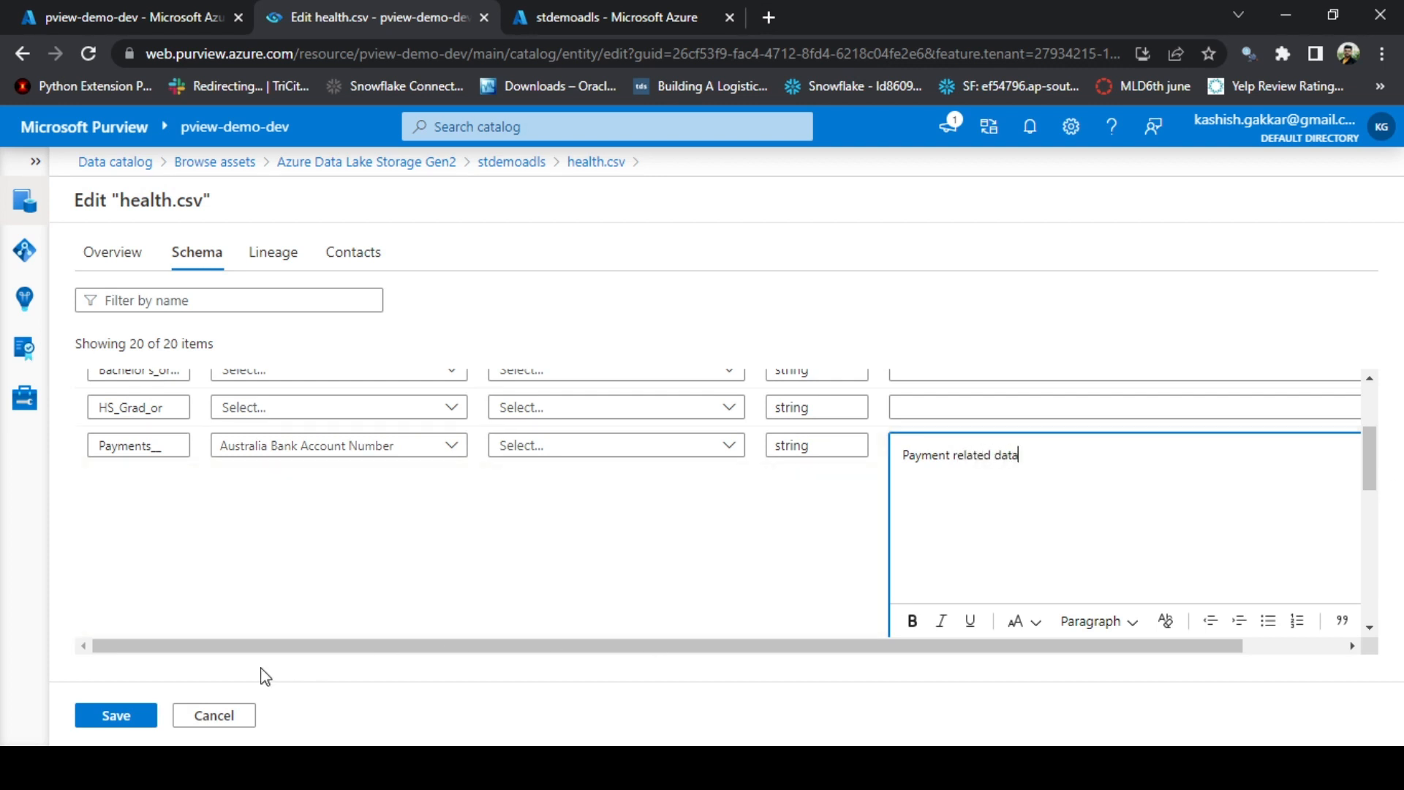
{"action": "left_click", "coordinate": [274, 252]}
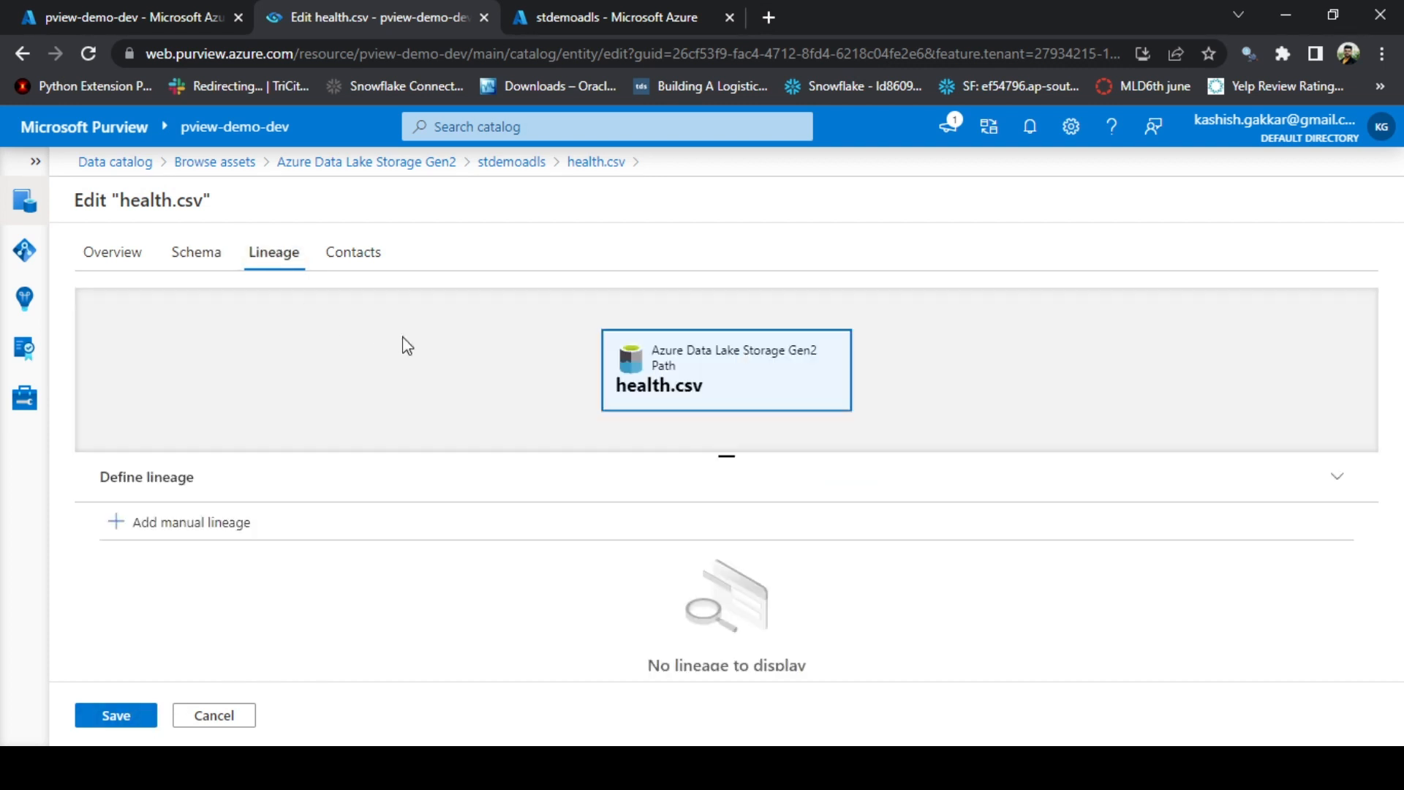
{"action": "mouse_move", "coordinate": [675, 387]}
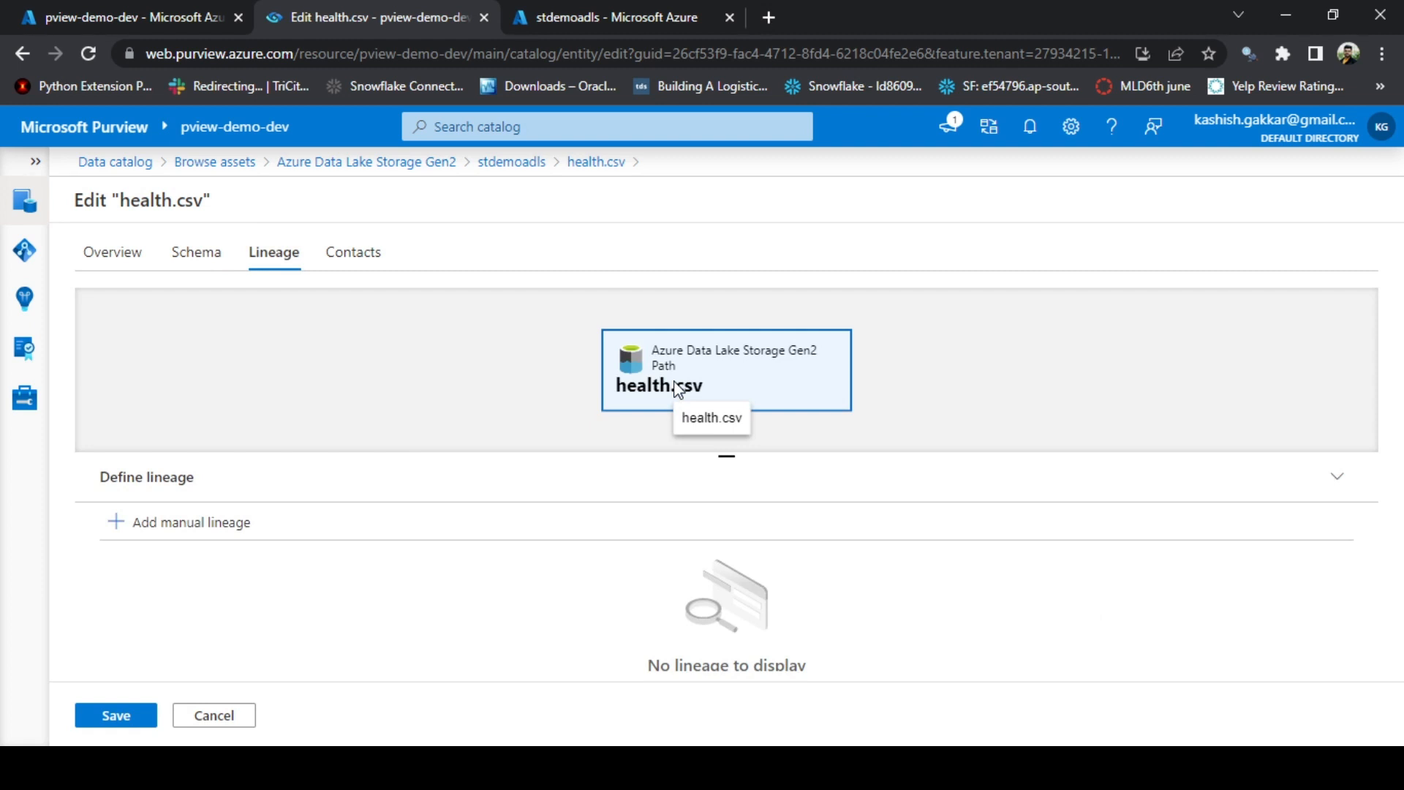
{"action": "left_click", "coordinate": [354, 252]}
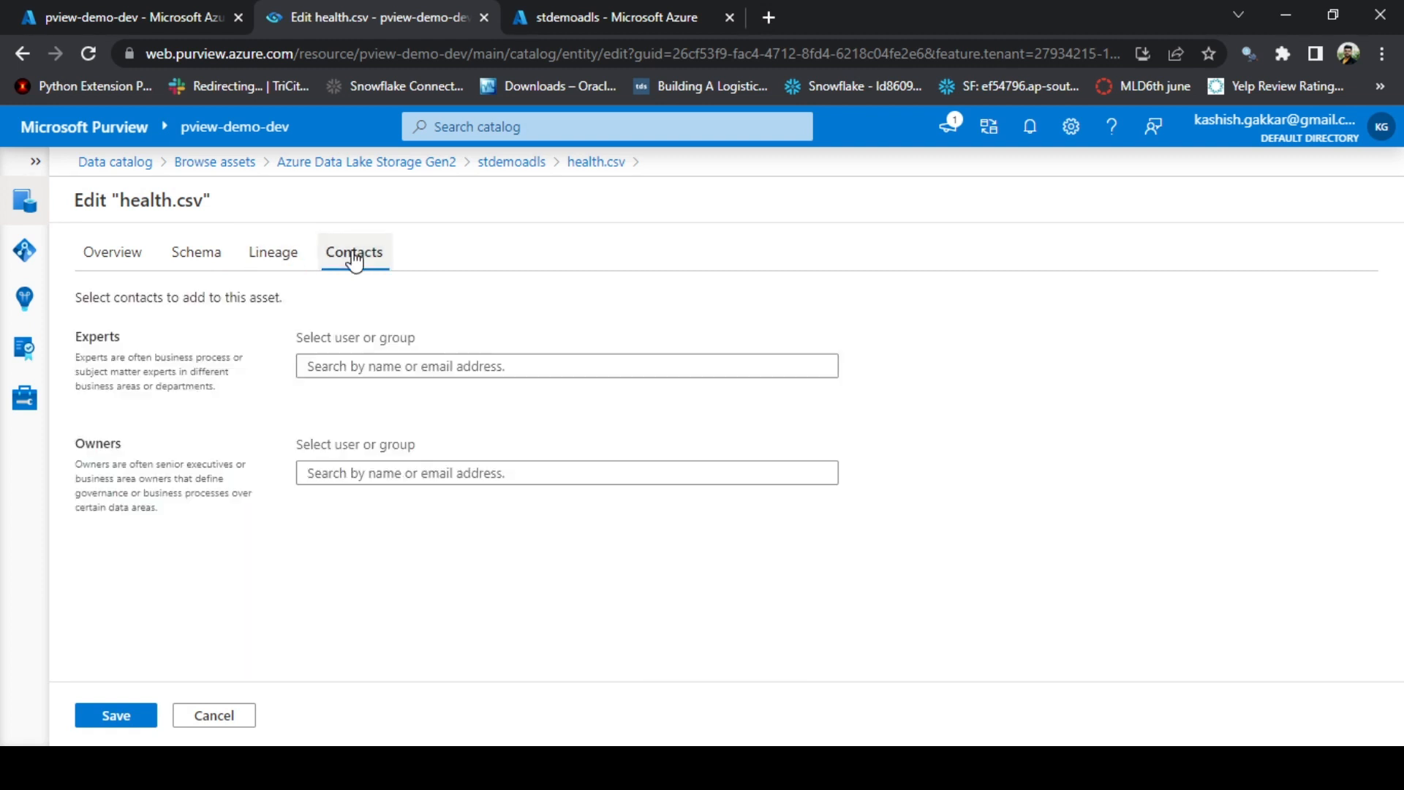
- Add the user found by searching "kashis" as an expert contact and save all health.csv edits
{"action": "left_click", "coordinate": [566, 366]}
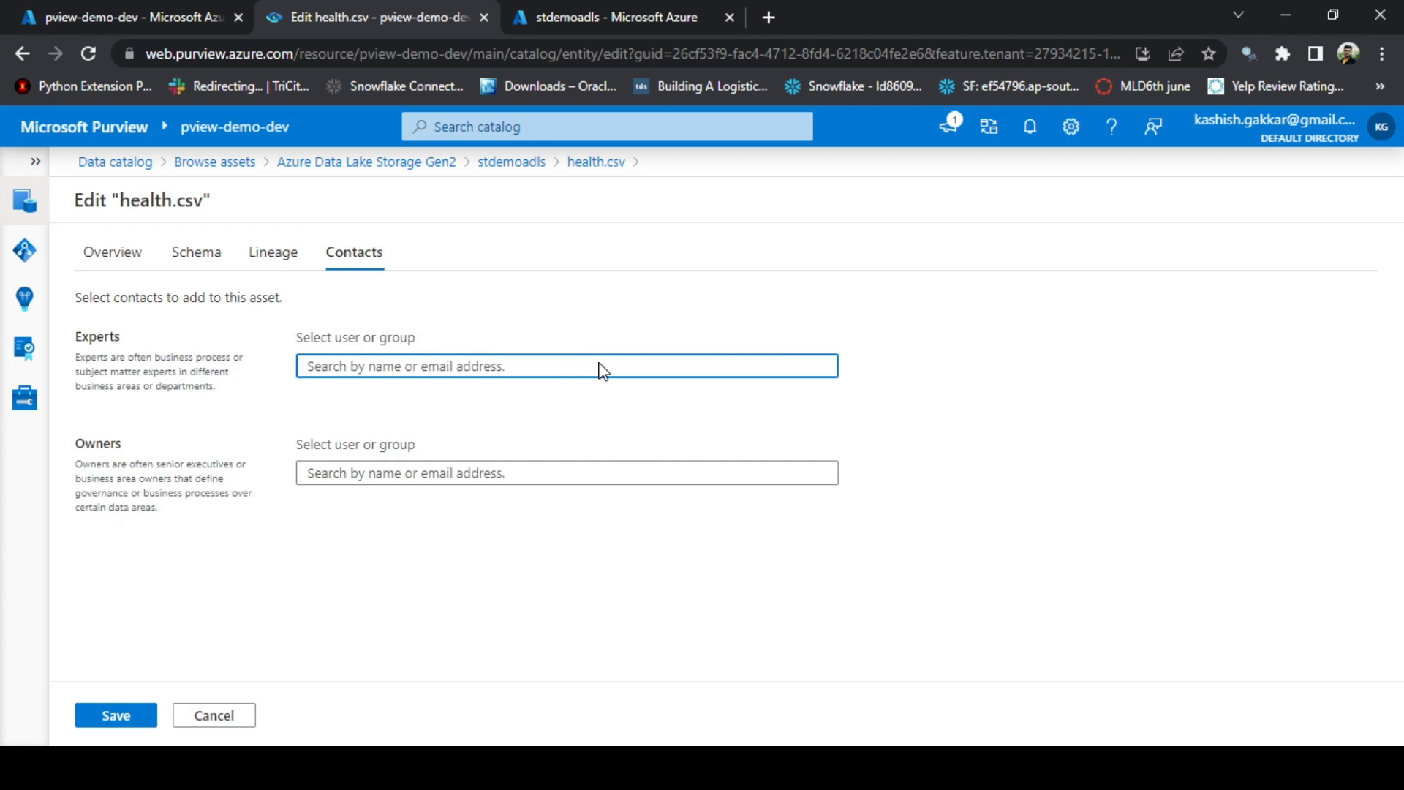
{"action": "type", "text": "kashish.gakkar"}
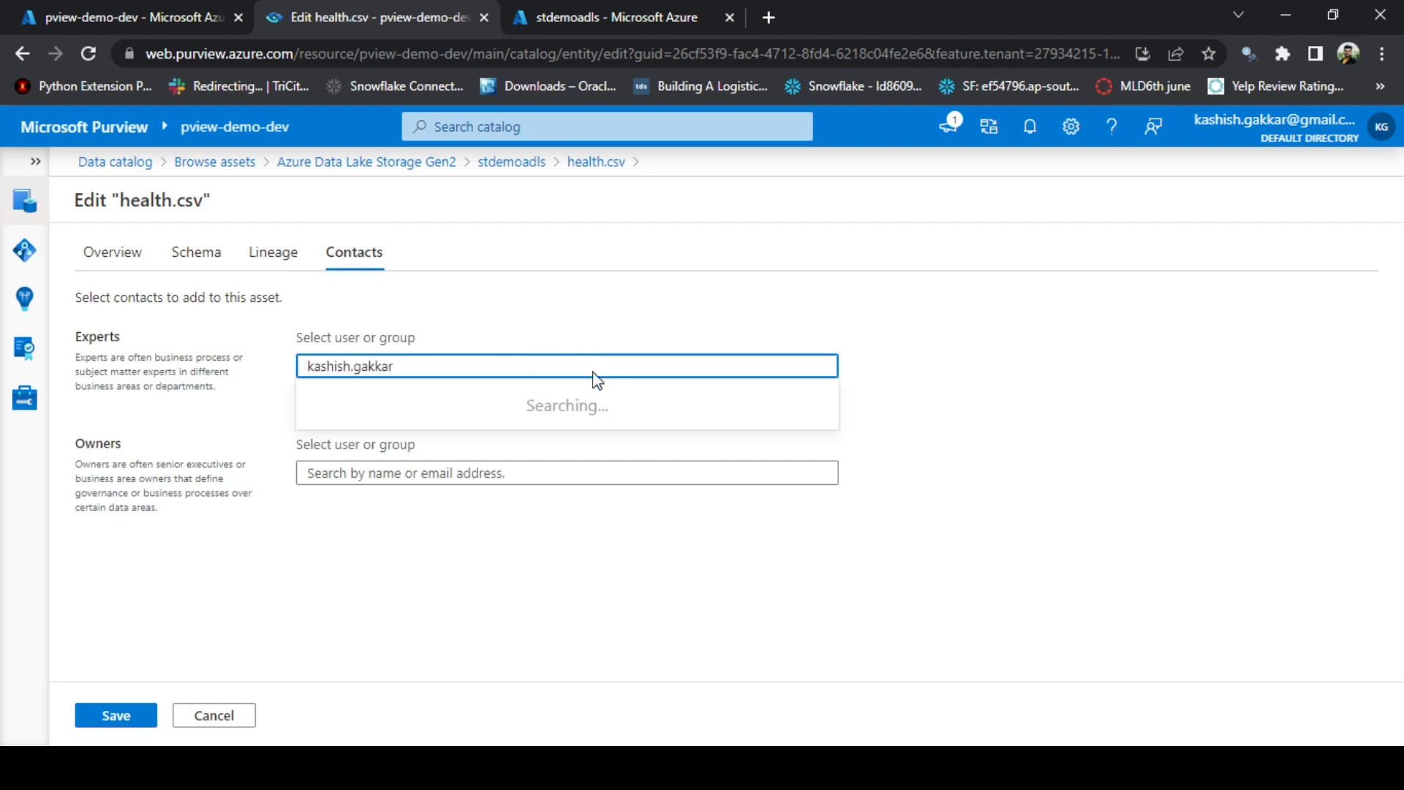
{"action": "mouse_move", "coordinate": [488, 405]}
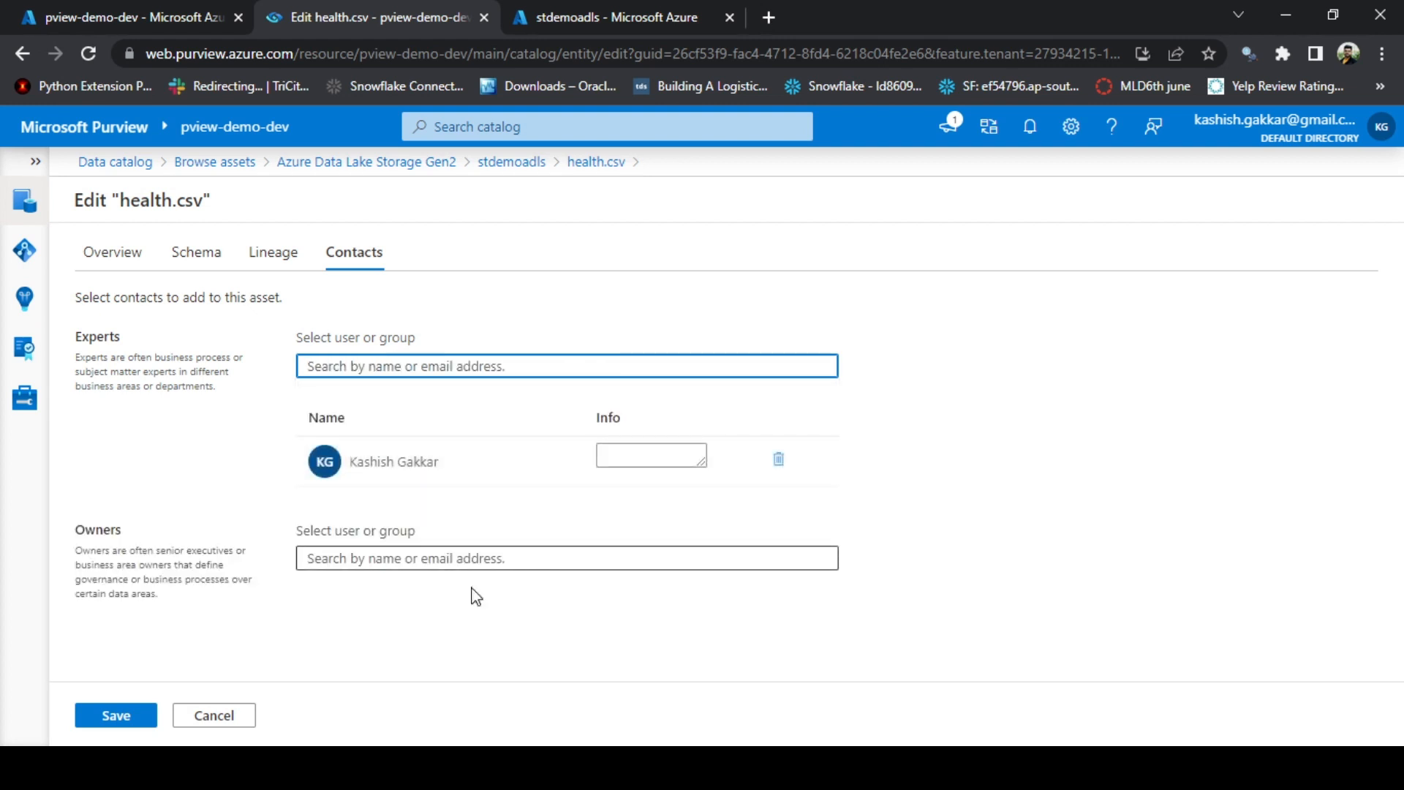
{"action": "left_click", "coordinate": [114, 715]}
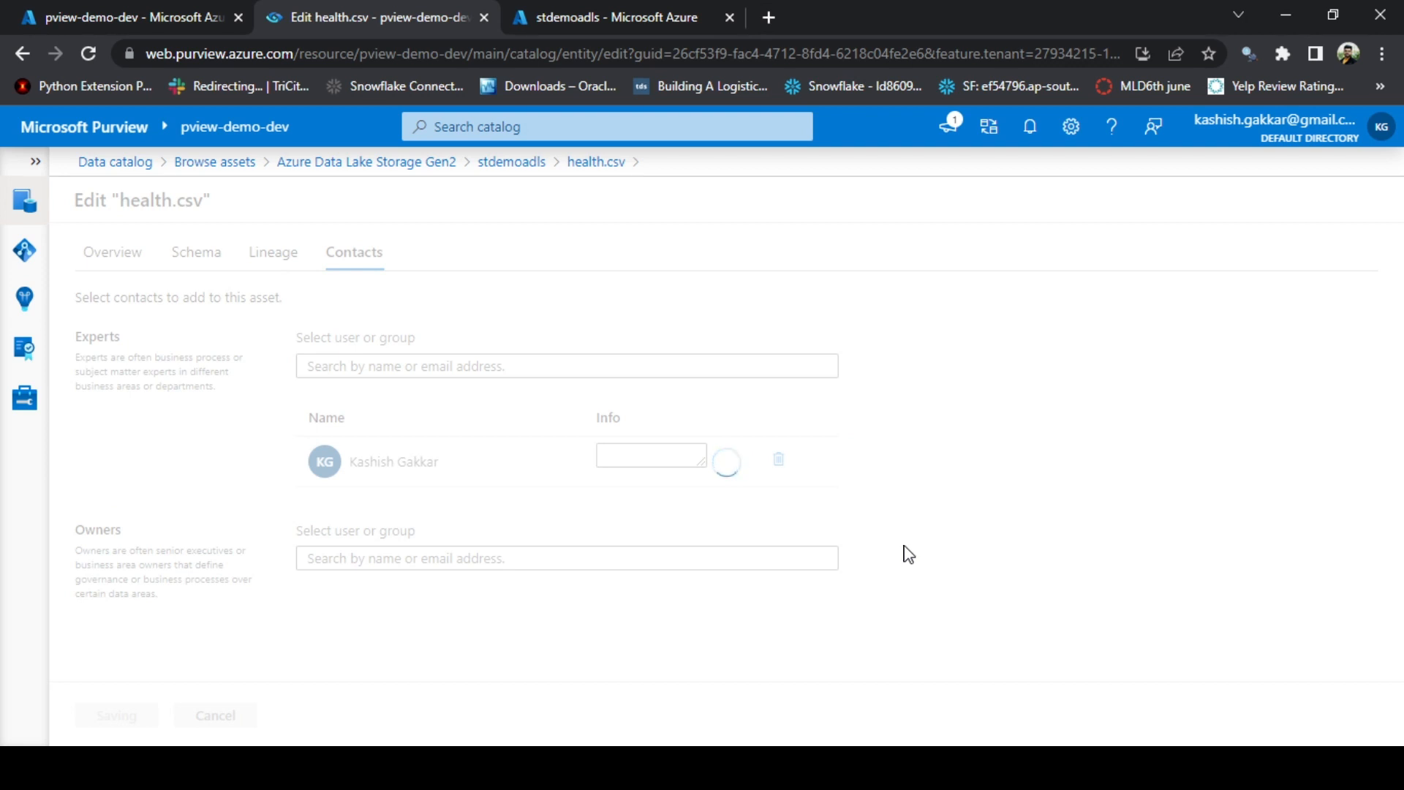
{"action": "mouse_move", "coordinate": [648, 376]}
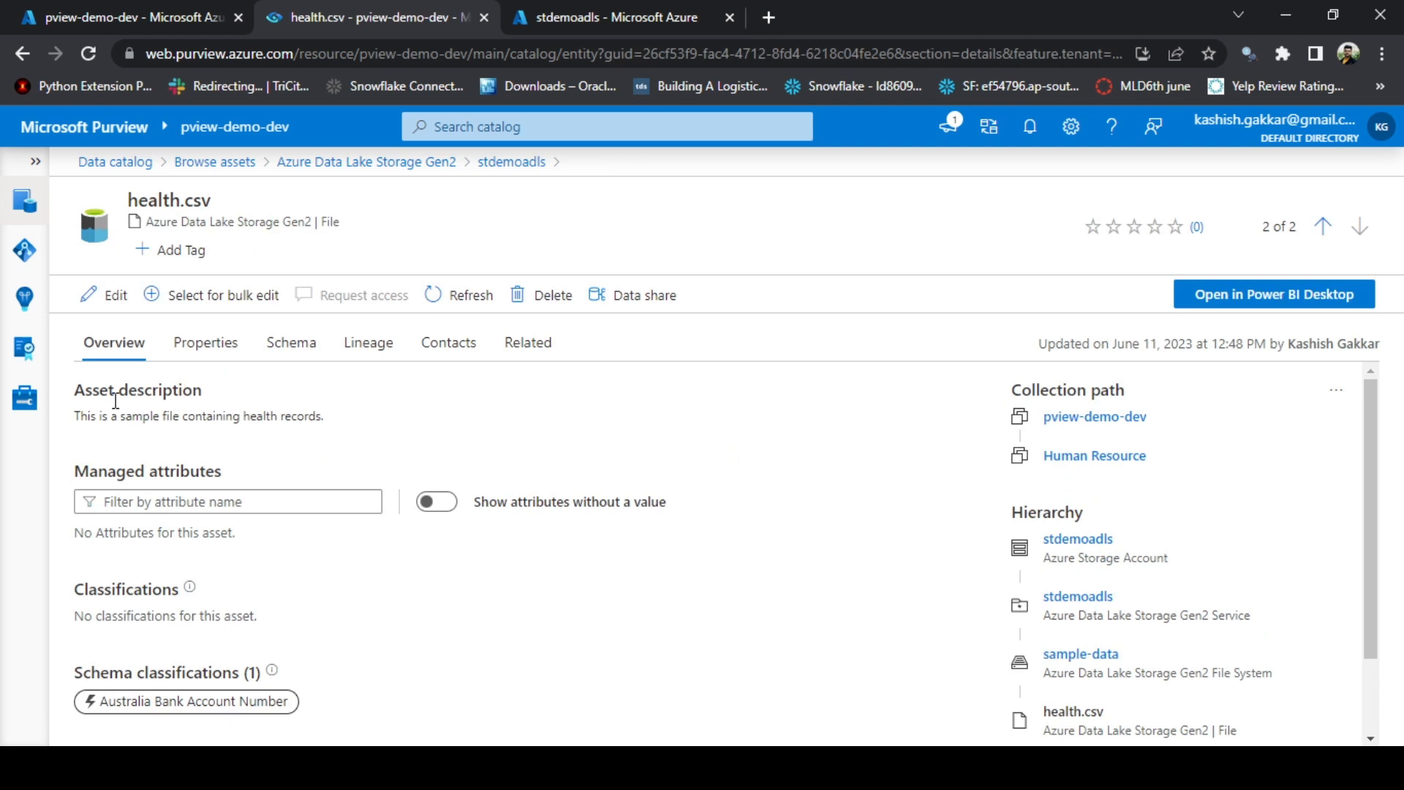
{"action": "mouse_move", "coordinate": [324, 414]}
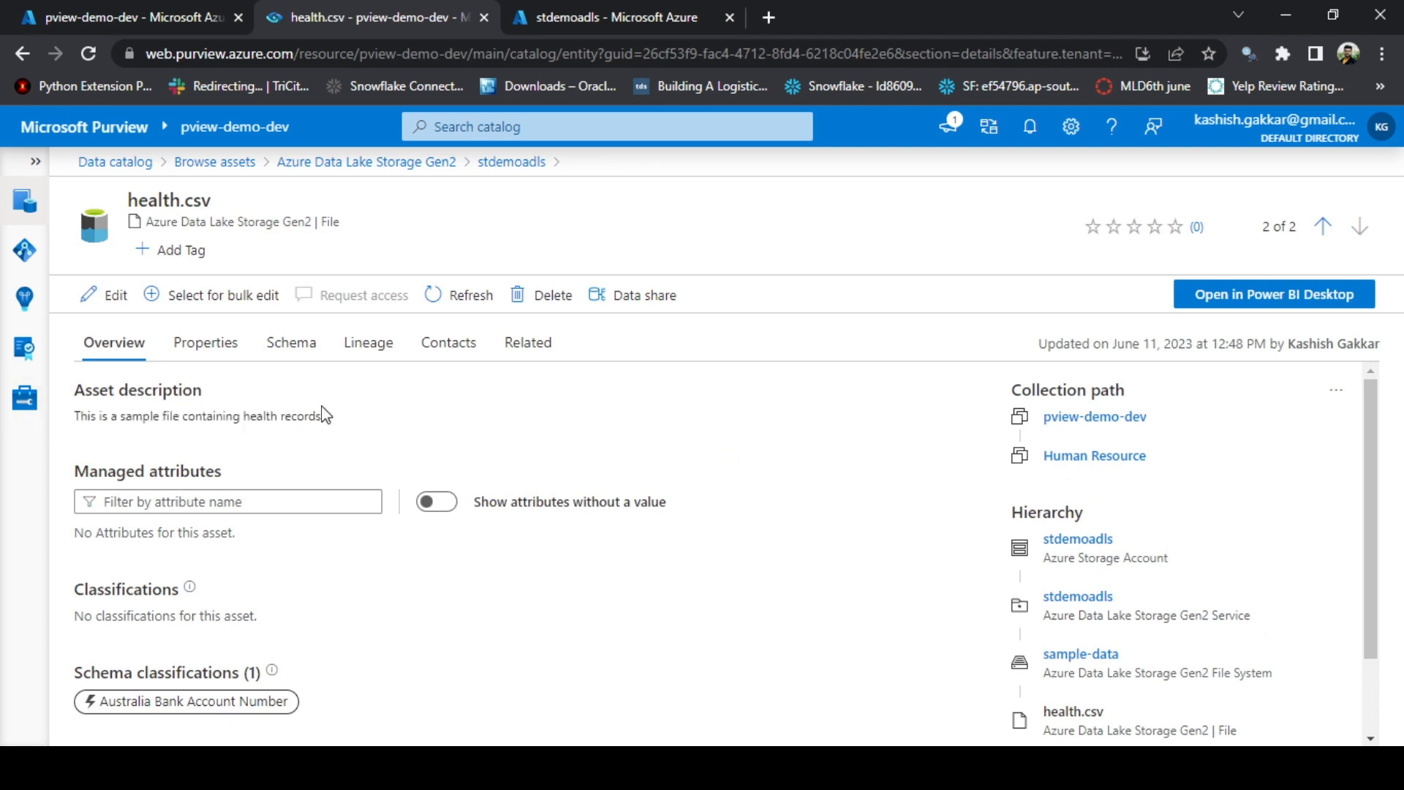
- Check the saved schema shows Payments__ as Australia Bank Account Number with description Payment related data
{"action": "left_click", "coordinate": [290, 342]}
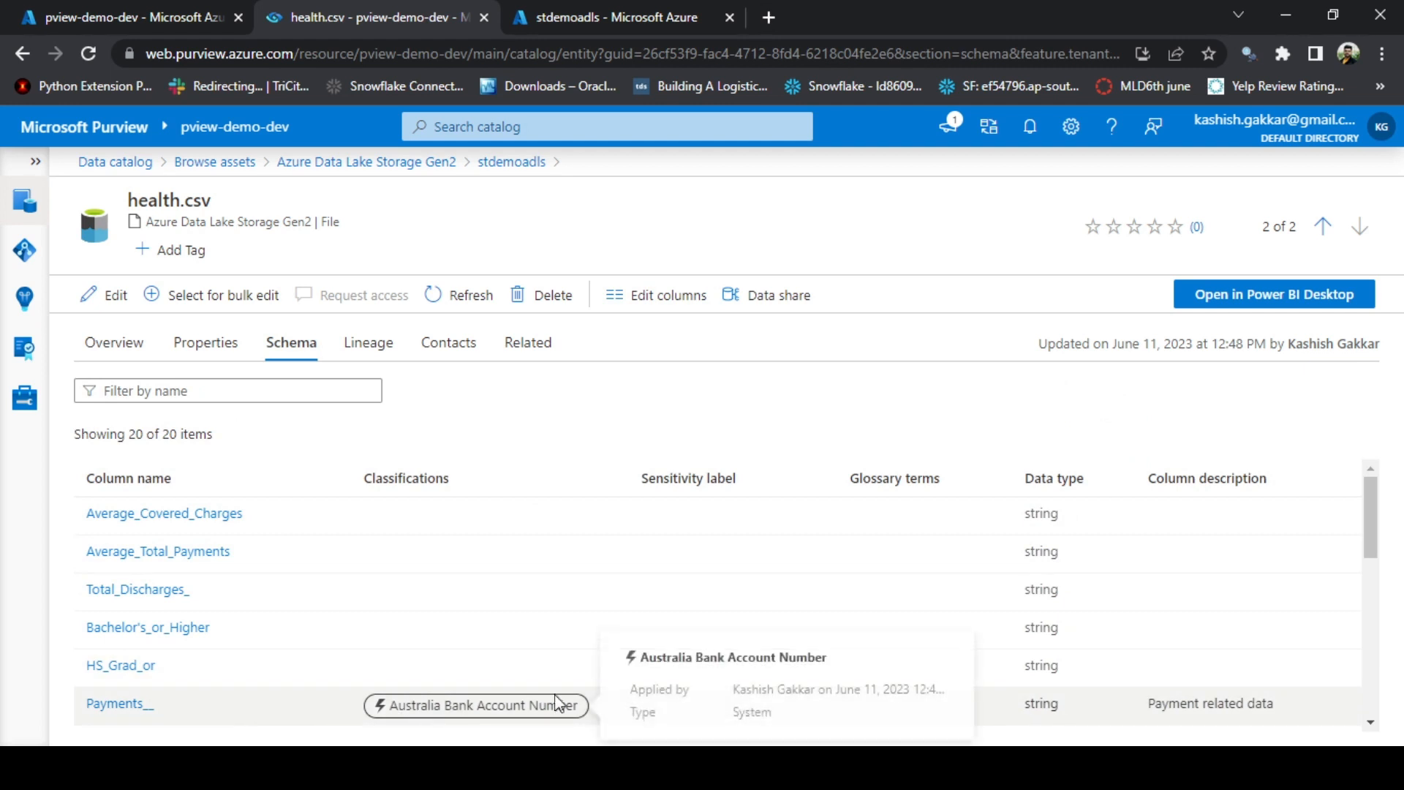
{"action": "scroll", "scroll_direction": "down", "scroll_amount": 3}
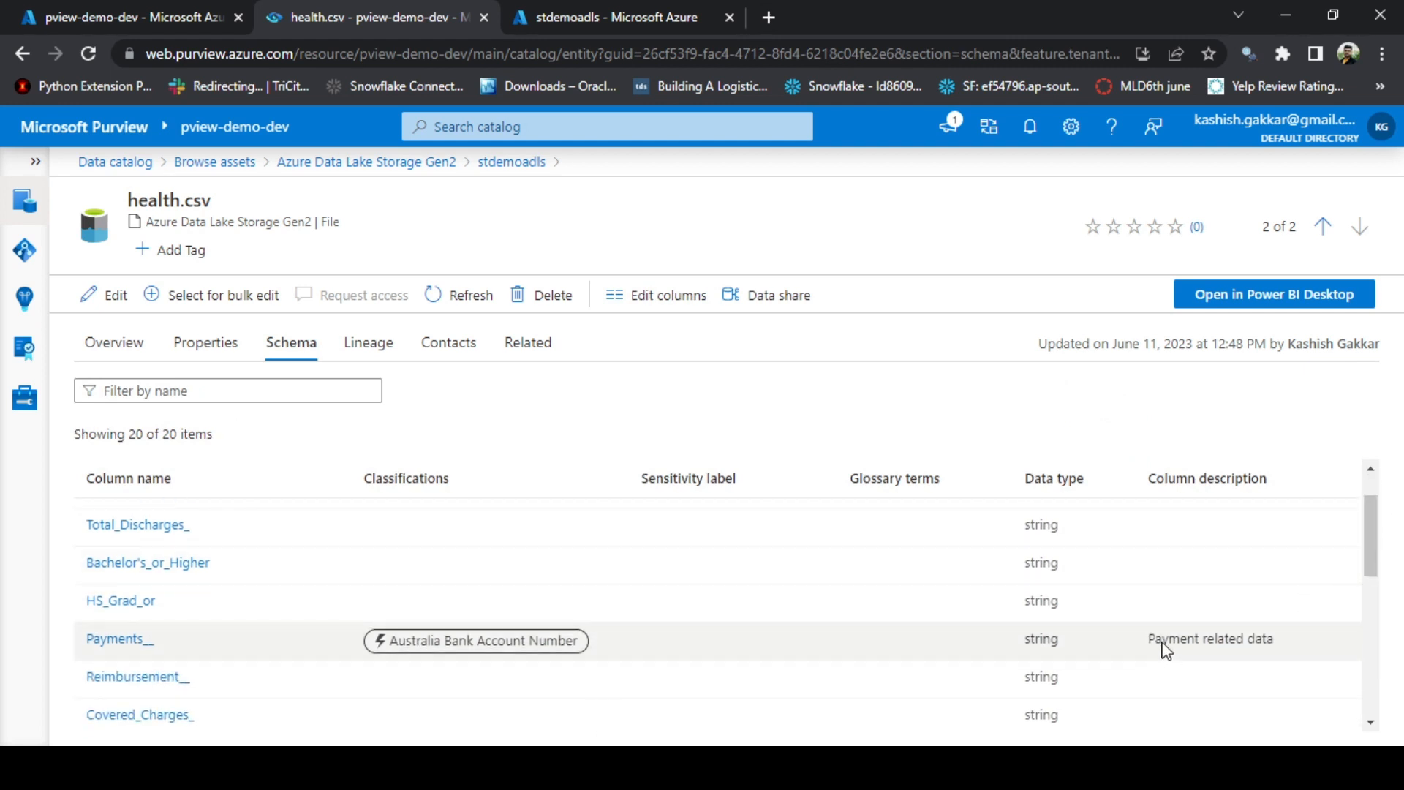
{"action": "mouse_move", "coordinate": [615, 360]}
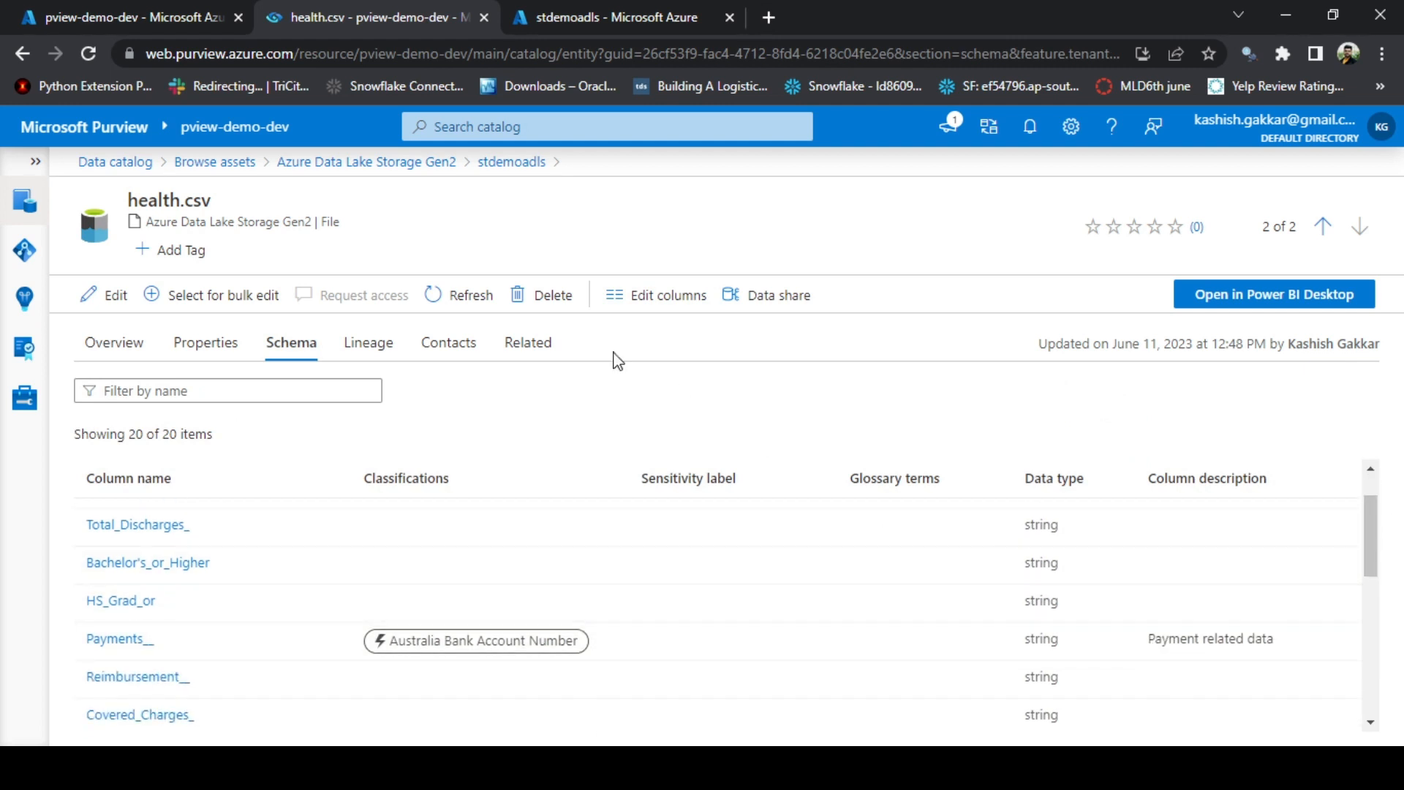
{"action": "left_click", "coordinate": [448, 342]}
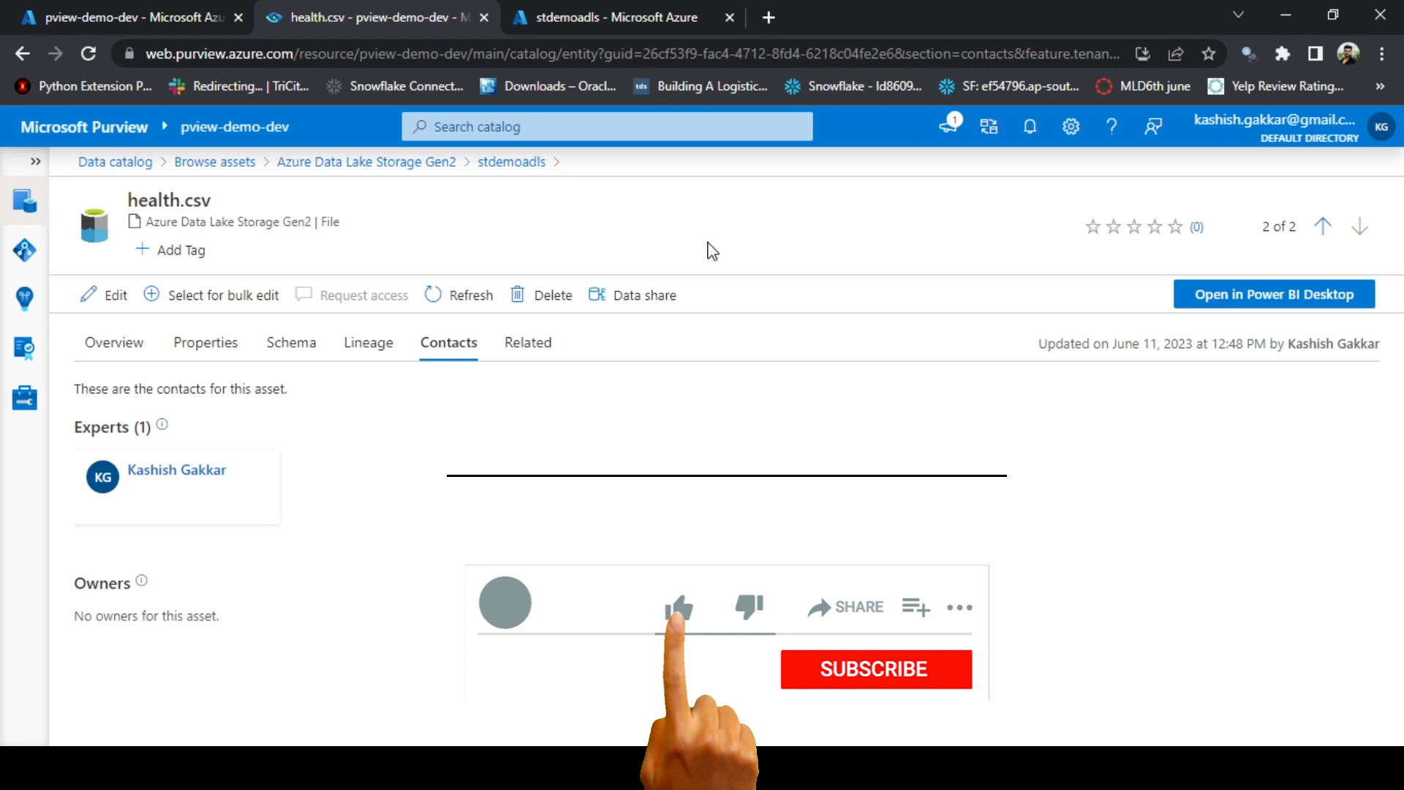
- Verify the saved contacts list one expert and no owners
{"action": "left_click", "coordinate": [677, 606]}
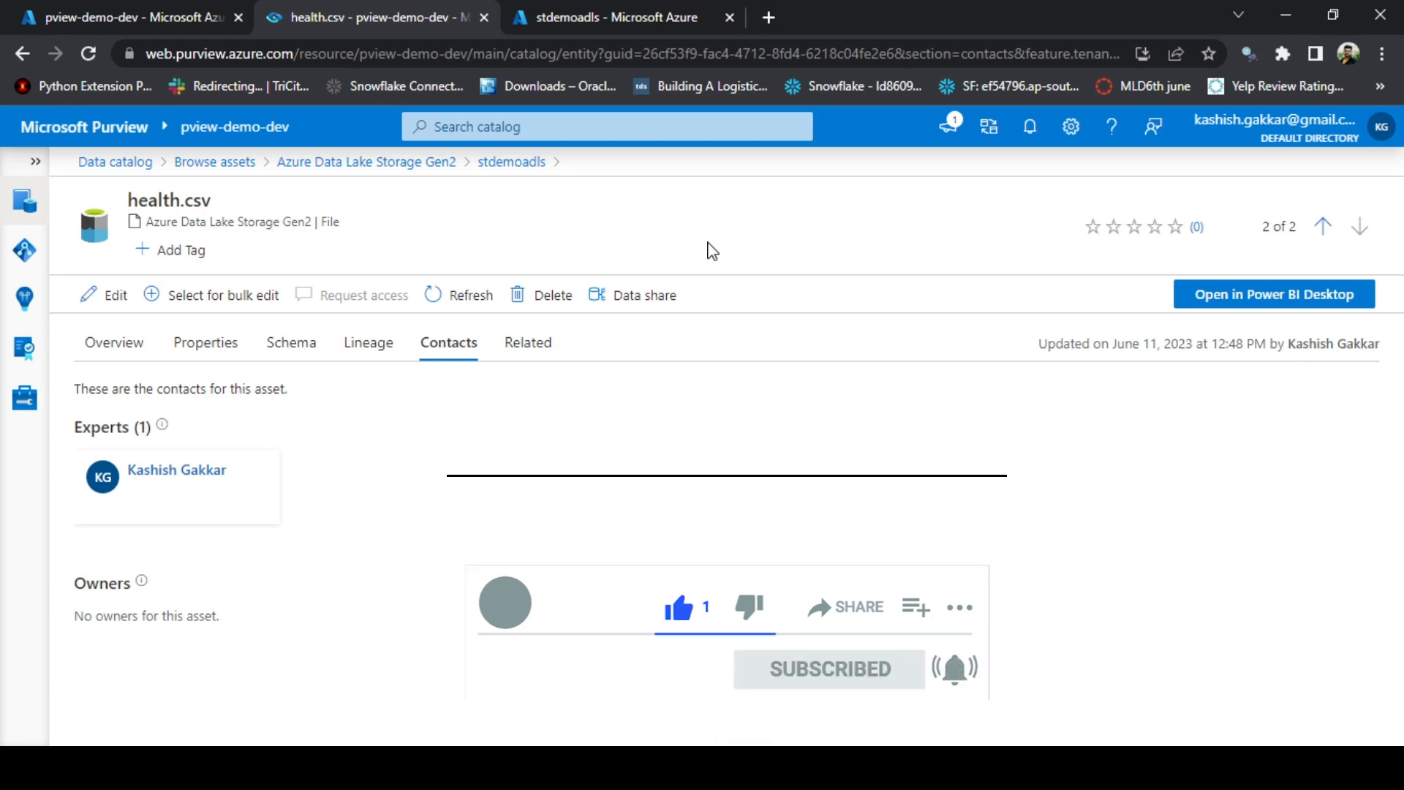